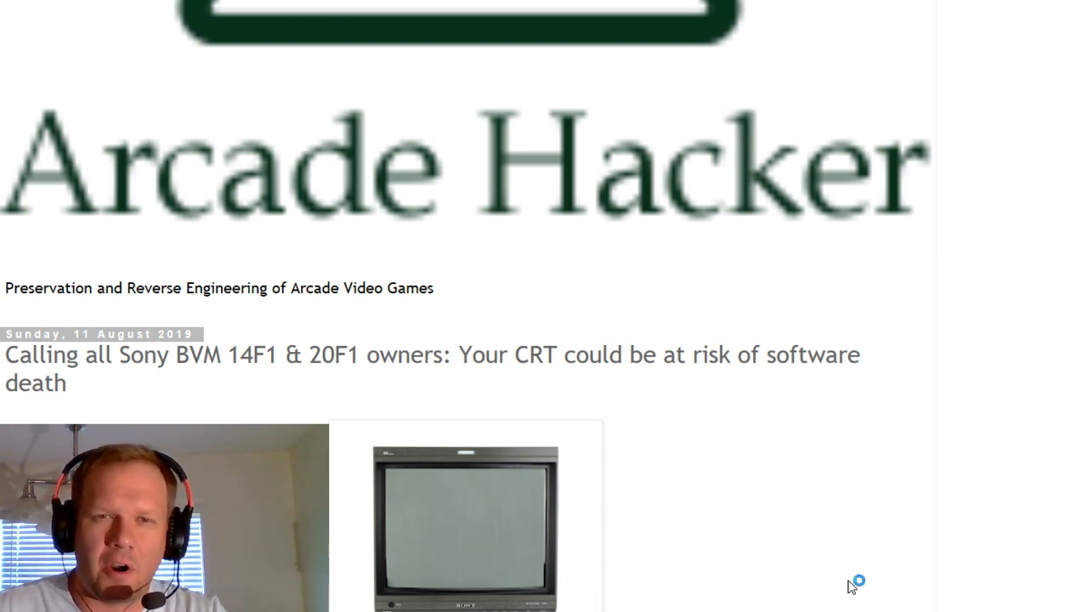
{"action": "mouse_move", "coordinate": [837, 483]}
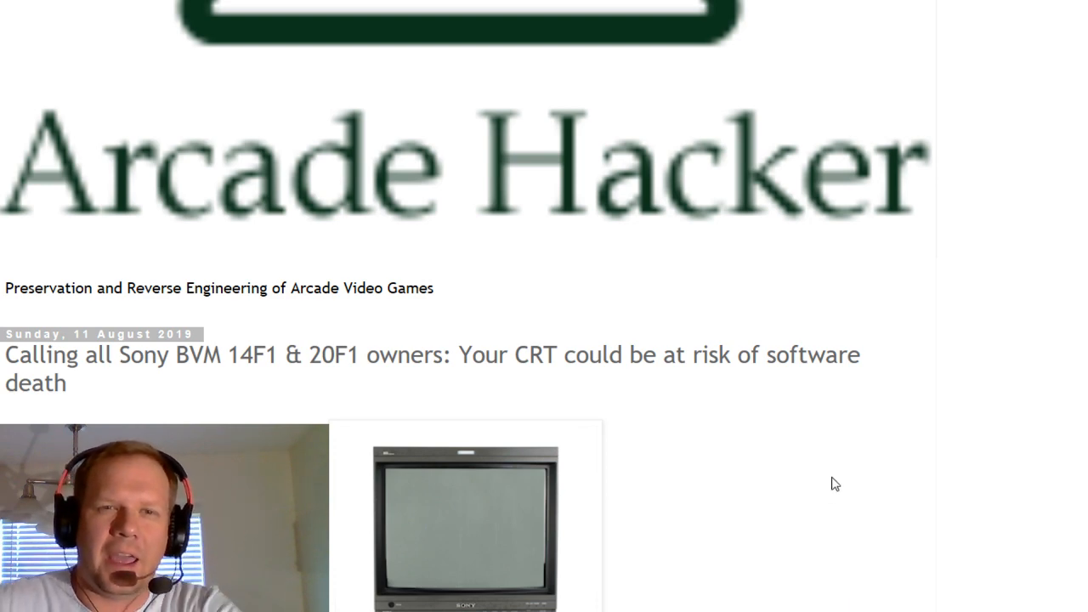
Step: Scroll down past the circuit board photo to the closing paragraphs and comments section
{"action": "scroll", "scroll_direction": "down", "scroll_amount": 3}
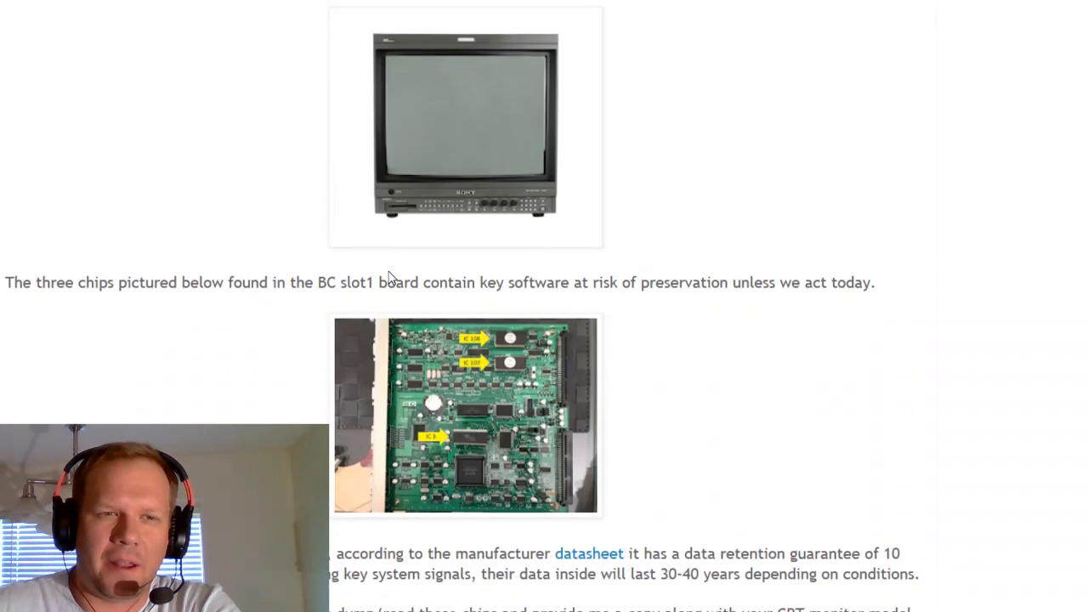
{"action": "scroll", "scroll_direction": "down", "scroll_amount": 3}
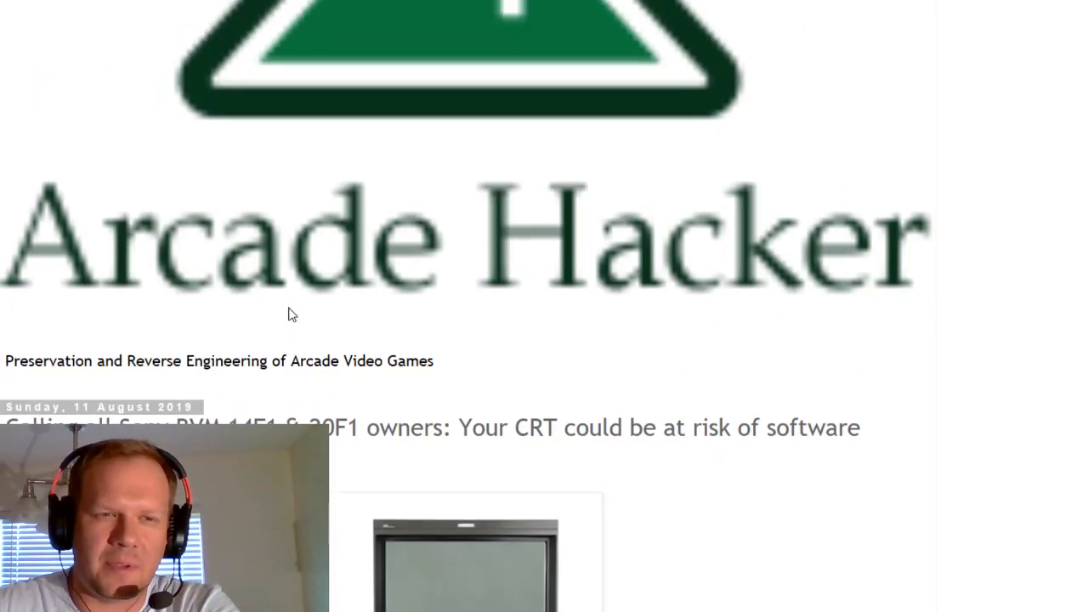
{"action": "scroll", "scroll_direction": "down", "scroll_amount": 3}
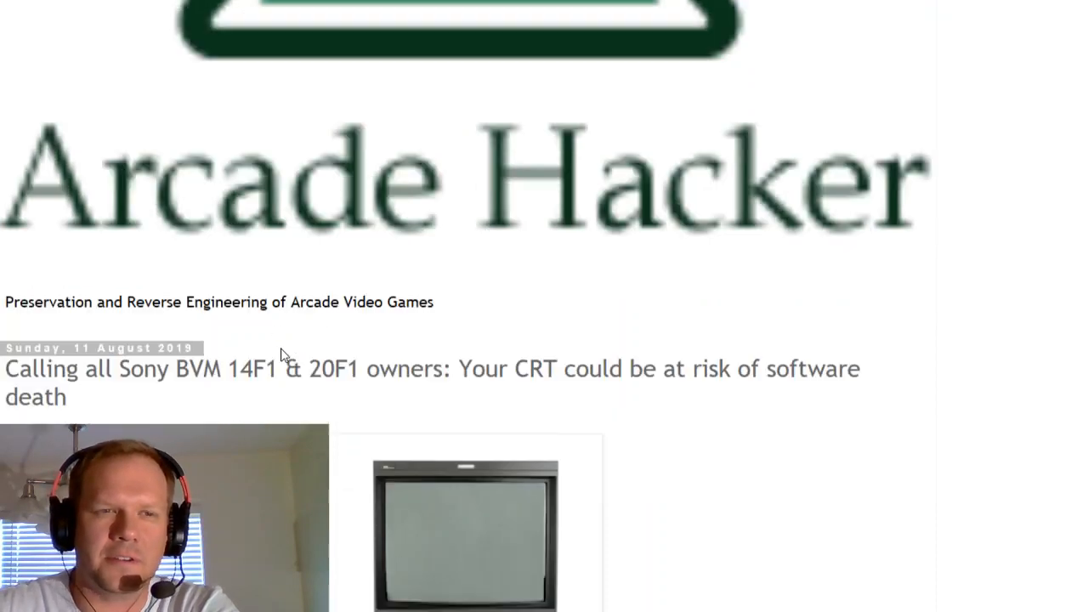
{"action": "scroll", "scroll_direction": "down", "scroll_amount": 3}
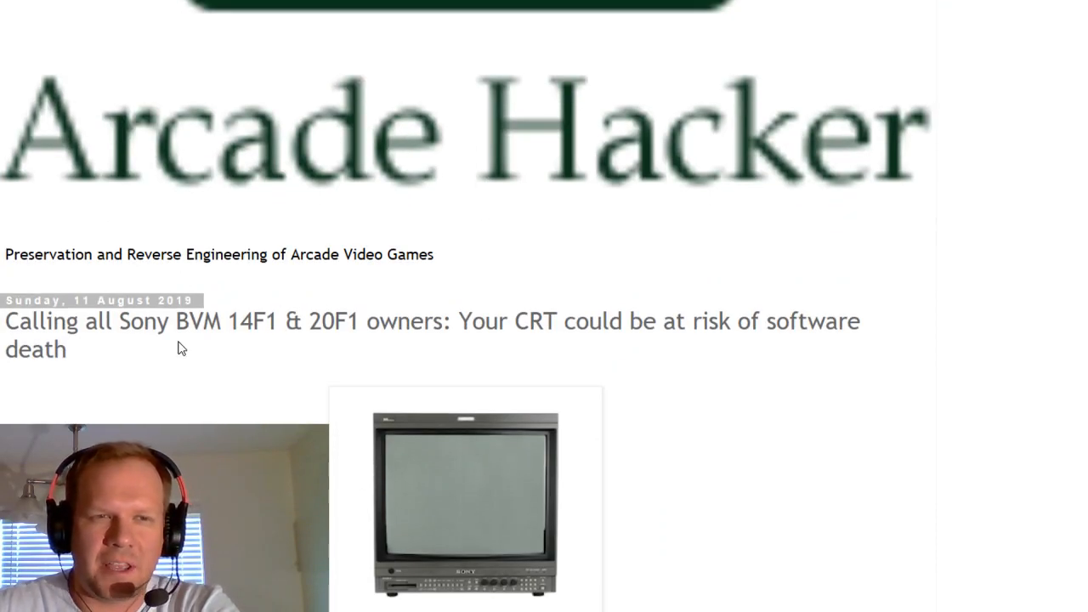
{"action": "scroll", "scroll_direction": "down", "scroll_amount": 3}
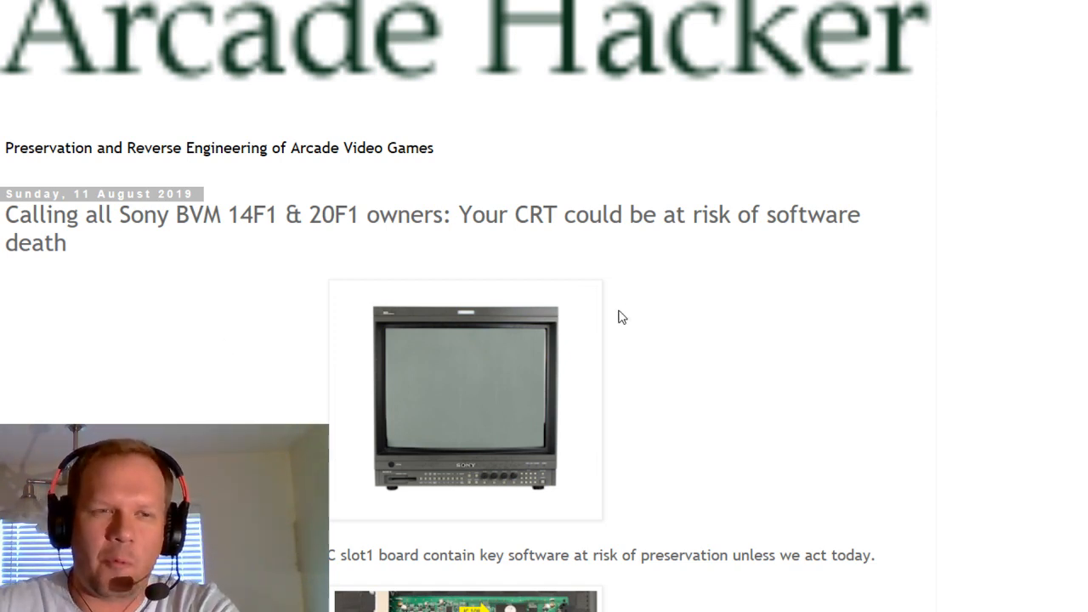
{"action": "mouse_move", "coordinate": [596, 251]}
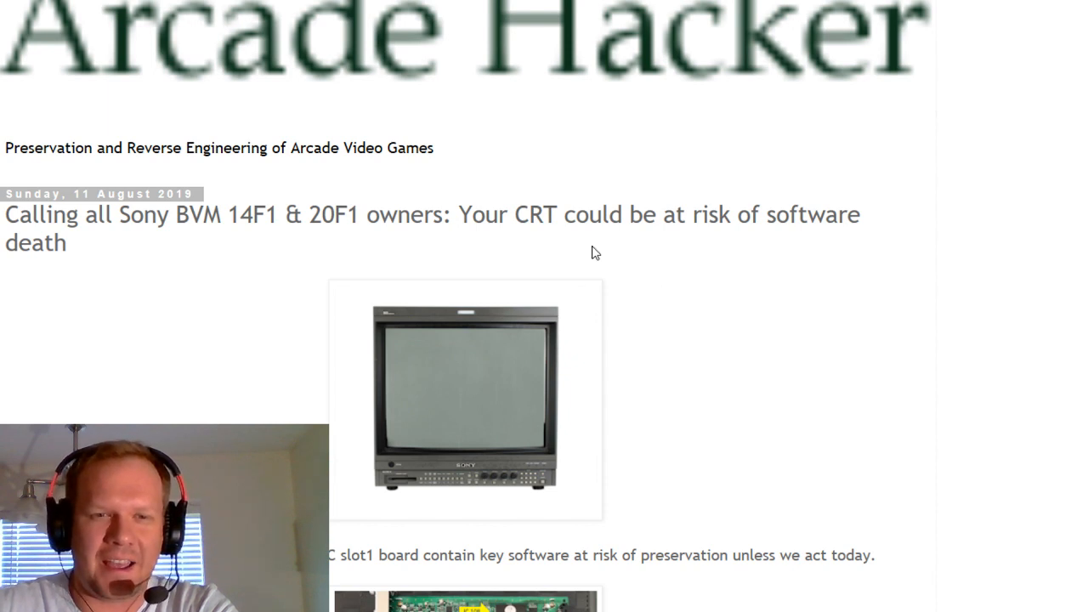
{"action": "scroll", "scroll_direction": "down", "scroll_amount": 3}
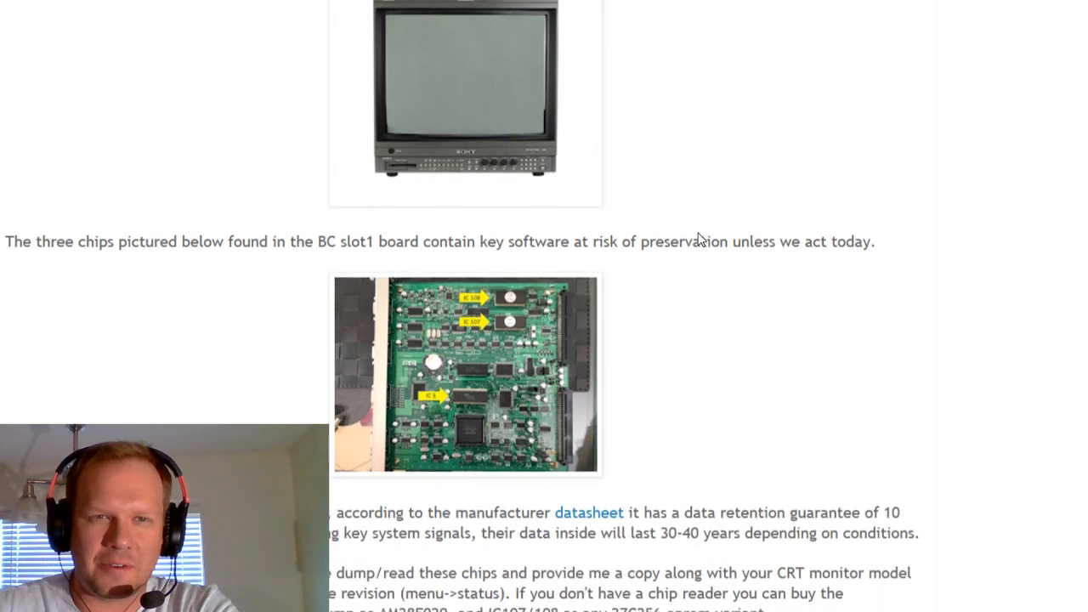
{"action": "scroll", "scroll_direction": "up", "scroll_amount": 3}
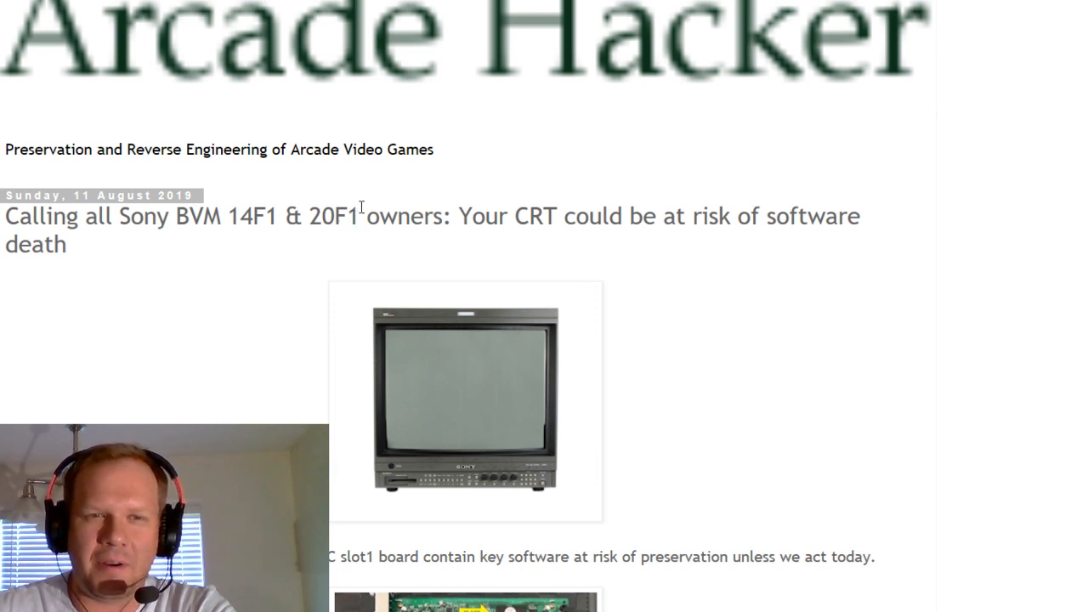
{"action": "mouse_move", "coordinate": [357, 228]}
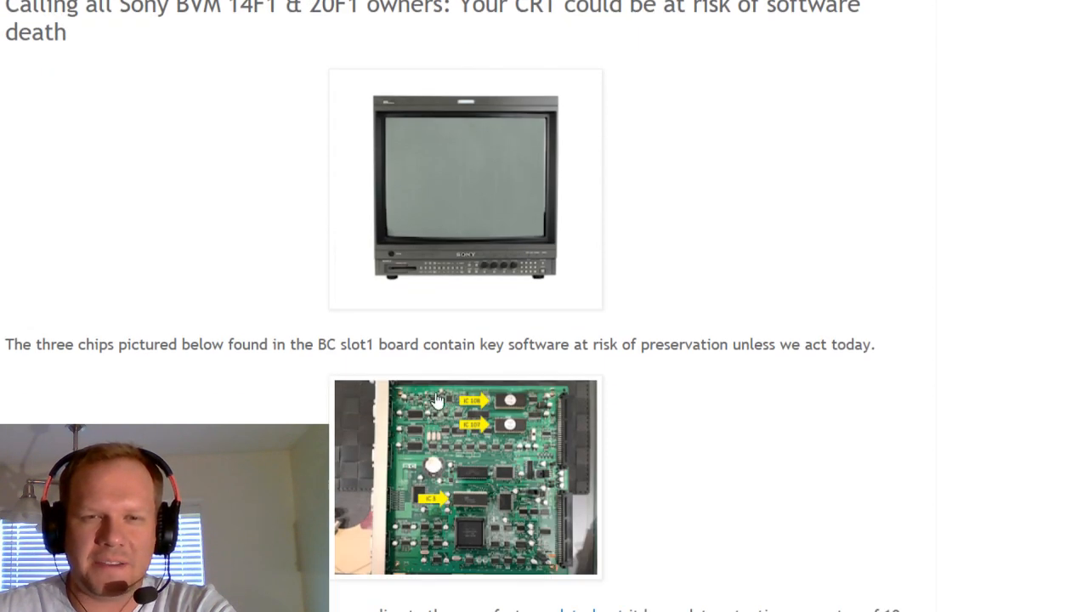
{"action": "mouse_move", "coordinate": [163, 378]}
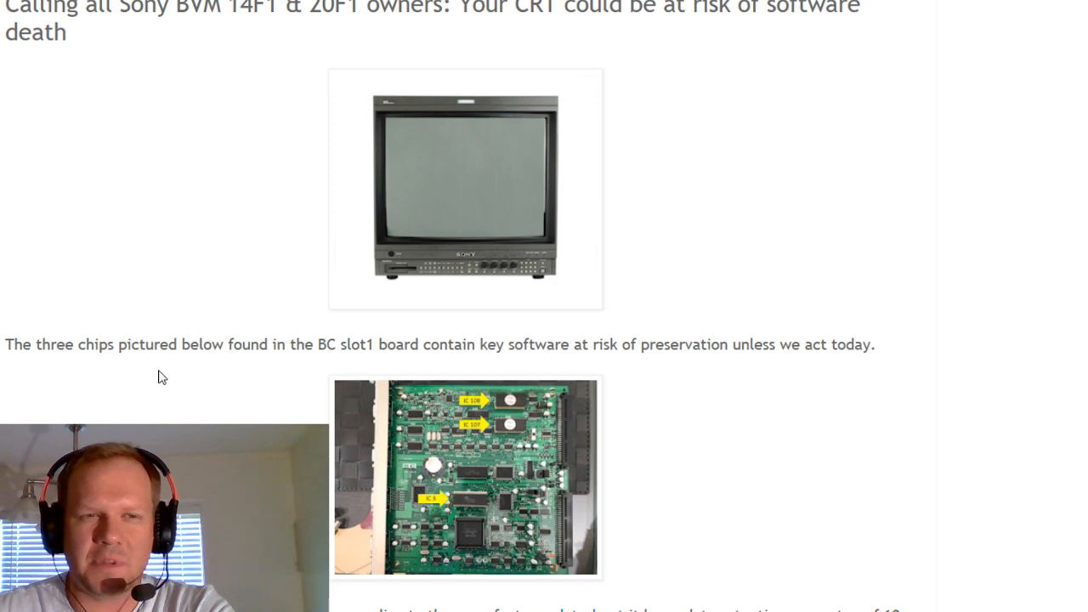
{"action": "scroll", "scroll_direction": "down", "scroll_amount": 3}
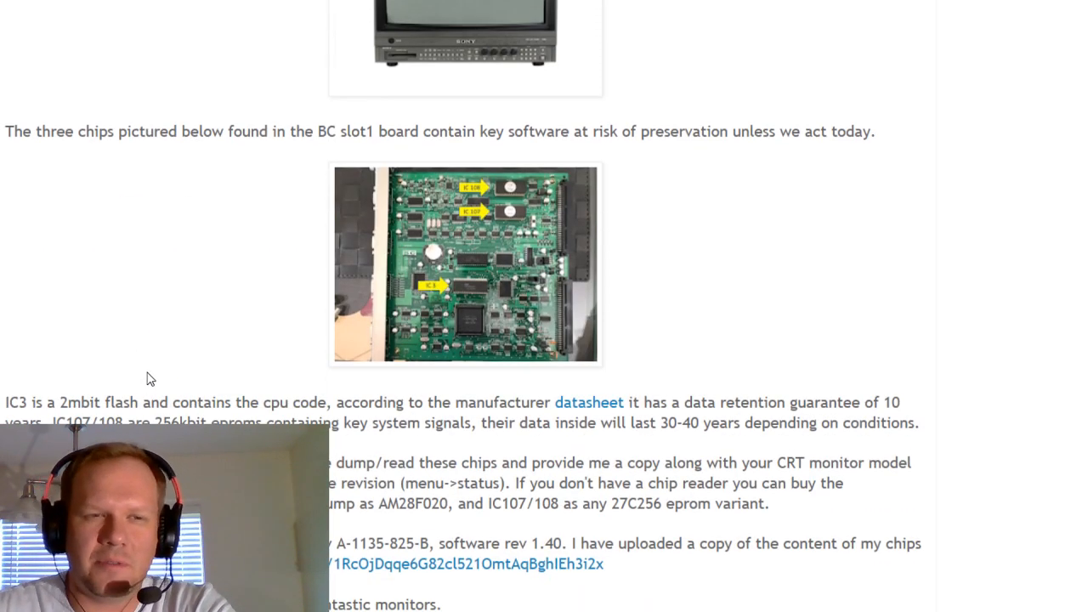
{"action": "mouse_move", "coordinate": [673, 251]}
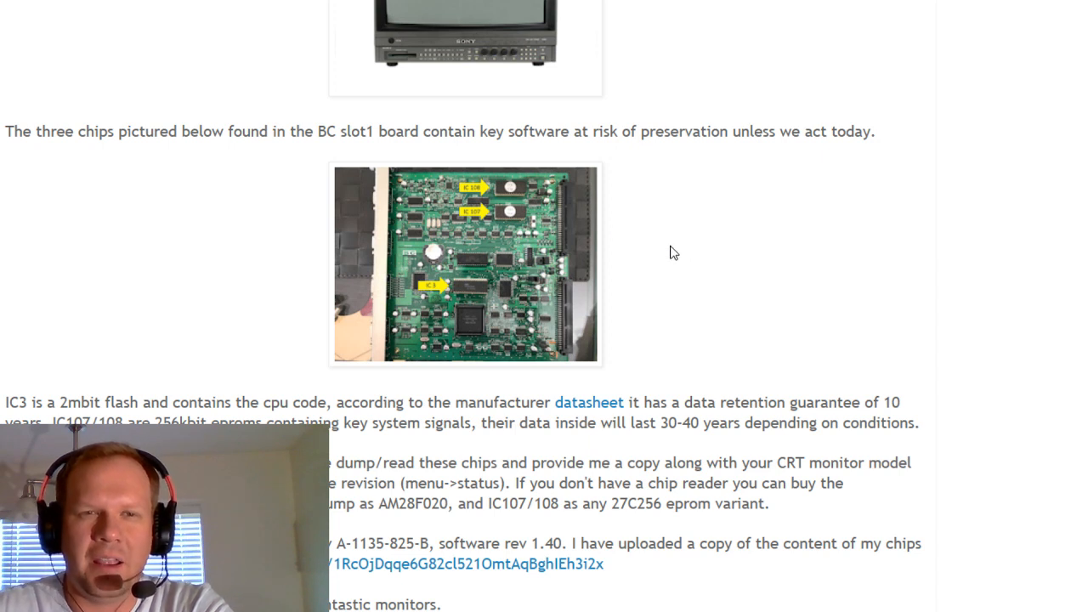
{"action": "mouse_move", "coordinate": [408, 146]}
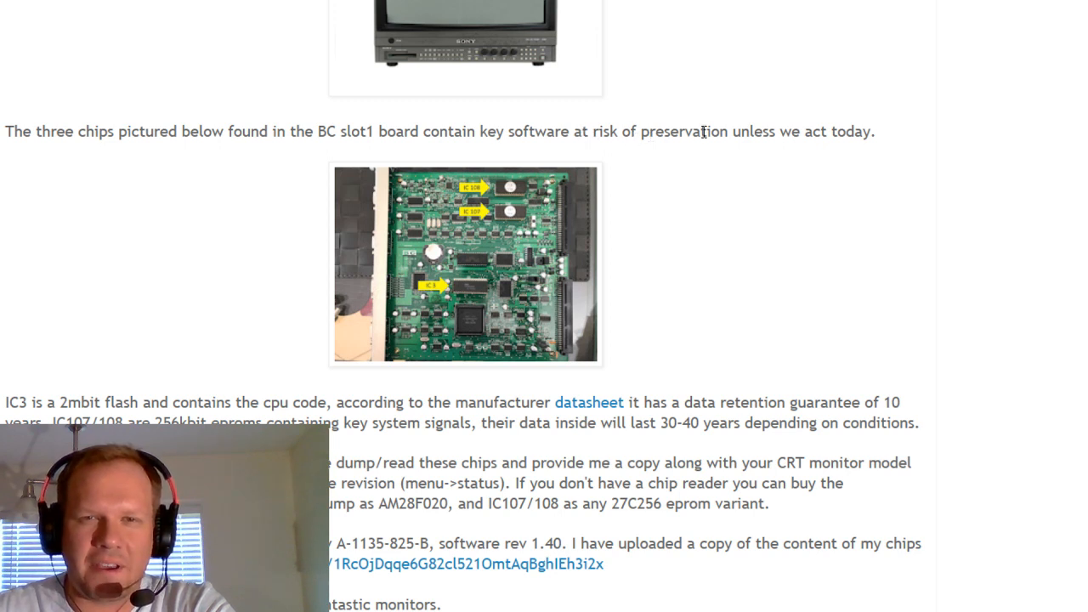
{"action": "mouse_move", "coordinate": [802, 201]}
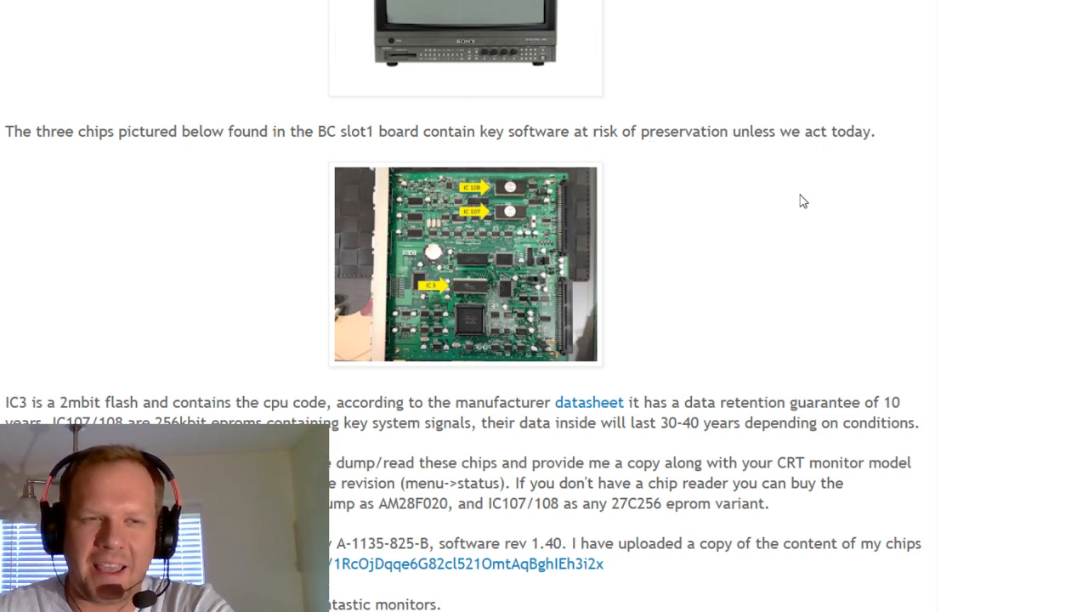
{"action": "scroll", "scroll_direction": "down", "scroll_amount": 3}
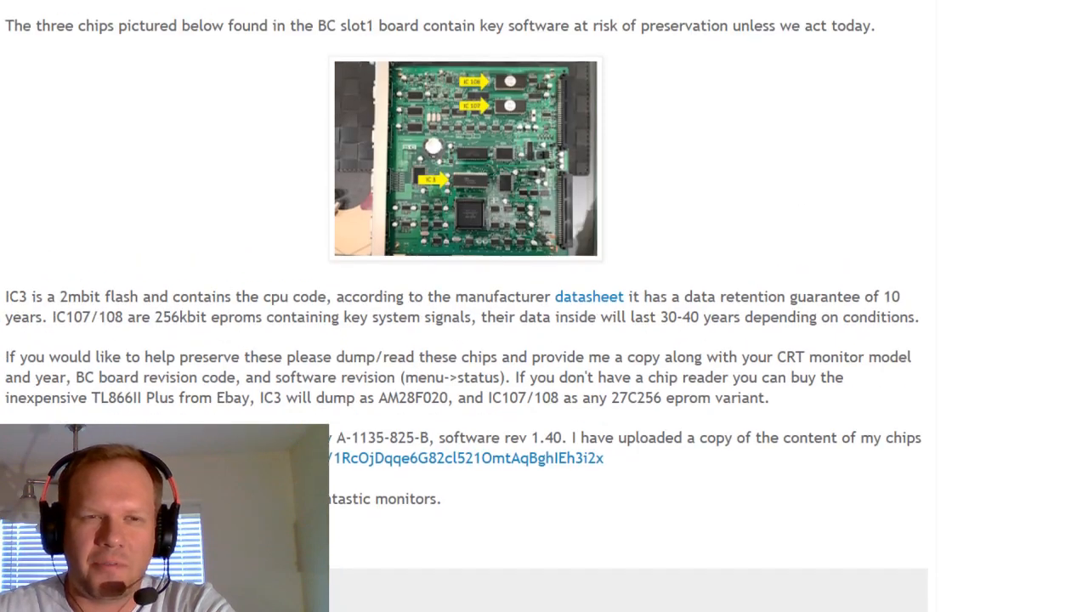
{"action": "scroll", "scroll_direction": "down", "scroll_amount": 3}
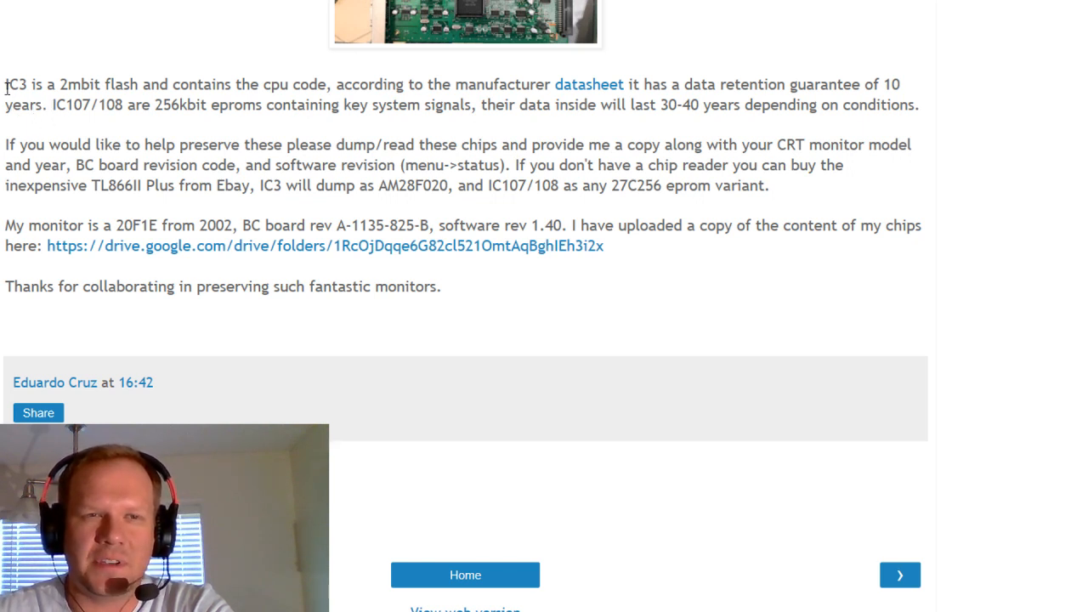
Step: Highlight the opening sentence about the IC3 flash chip, then scroll back up to the board photo
{"action": "left_click_drag", "start_coordinate": [5, 85], "coordinate": [98, 85]}
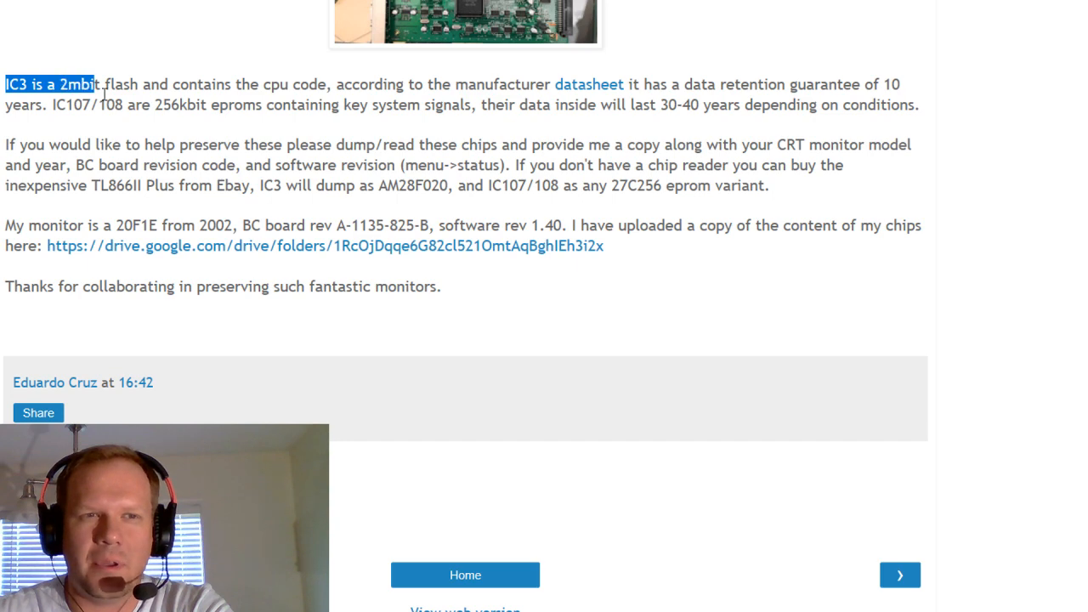
{"action": "left_click_drag", "start_coordinate": [95, 85], "coordinate": [441, 105]}
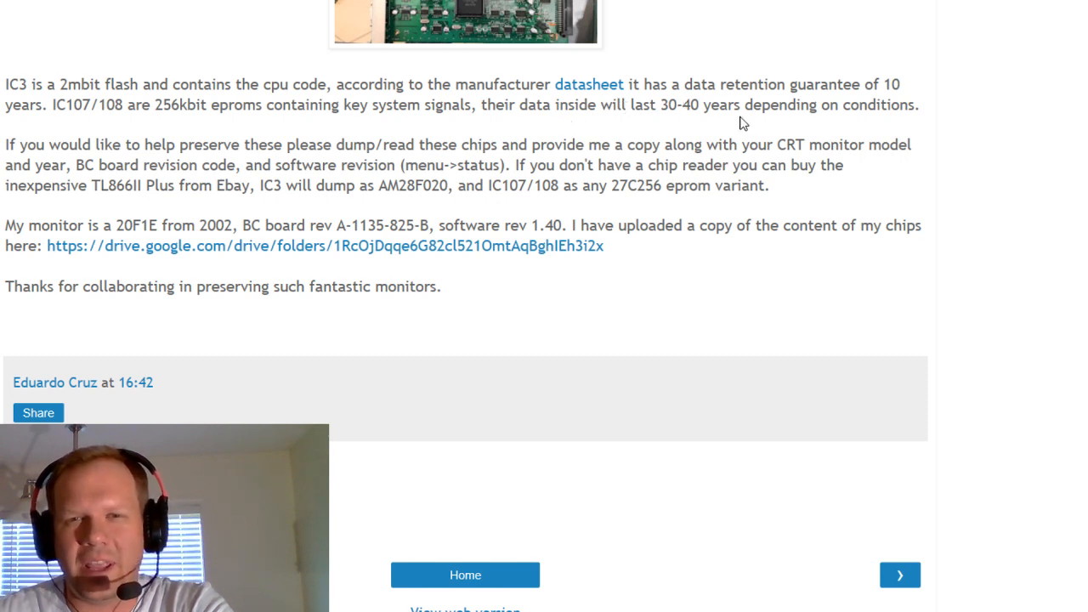
{"action": "mouse_move", "coordinate": [417, 122]}
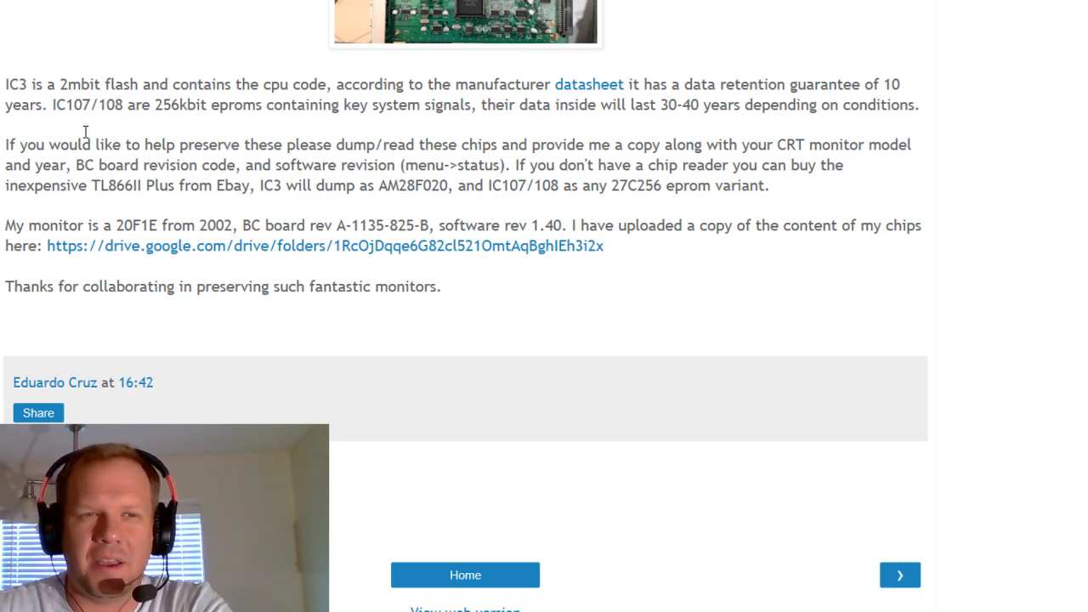
{"action": "mouse_move", "coordinate": [487, 24]}
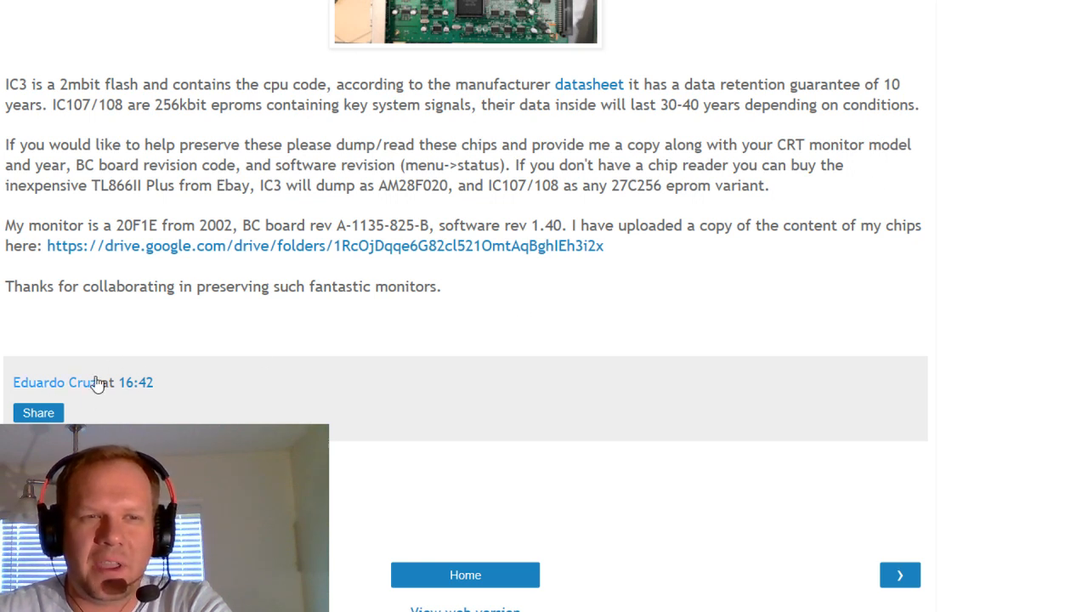
{"action": "mouse_move", "coordinate": [167, 371]}
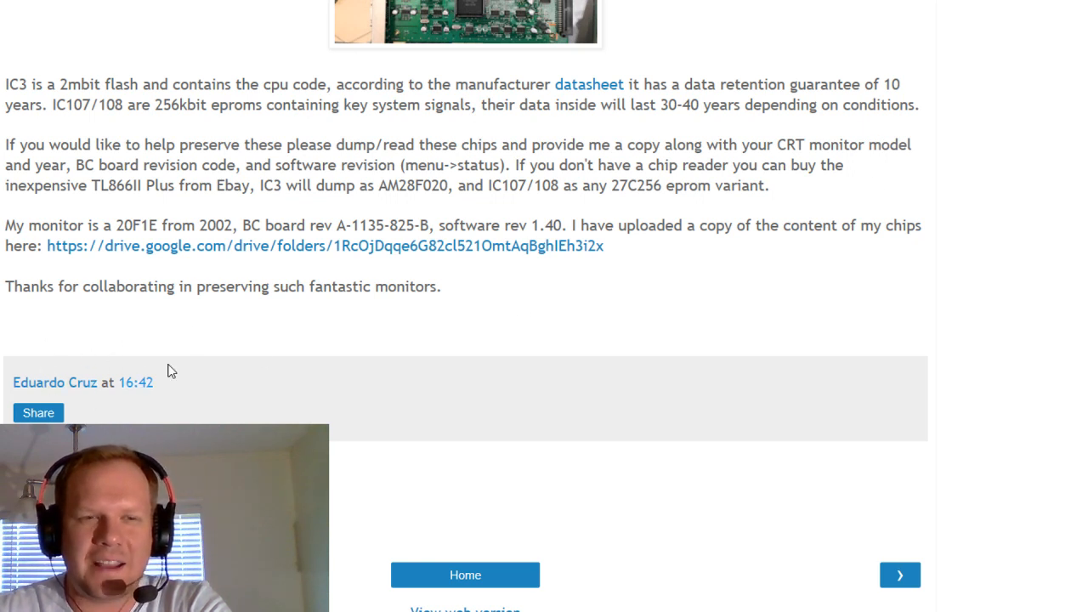
{"action": "mouse_move", "coordinate": [110, 322]}
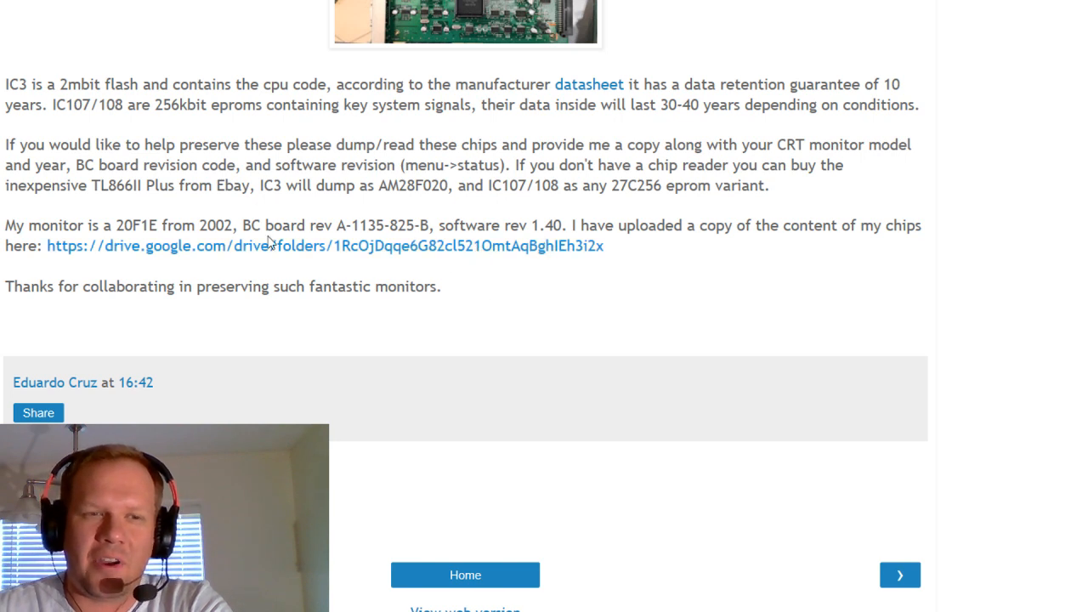
{"action": "mouse_move", "coordinate": [486, 139]}
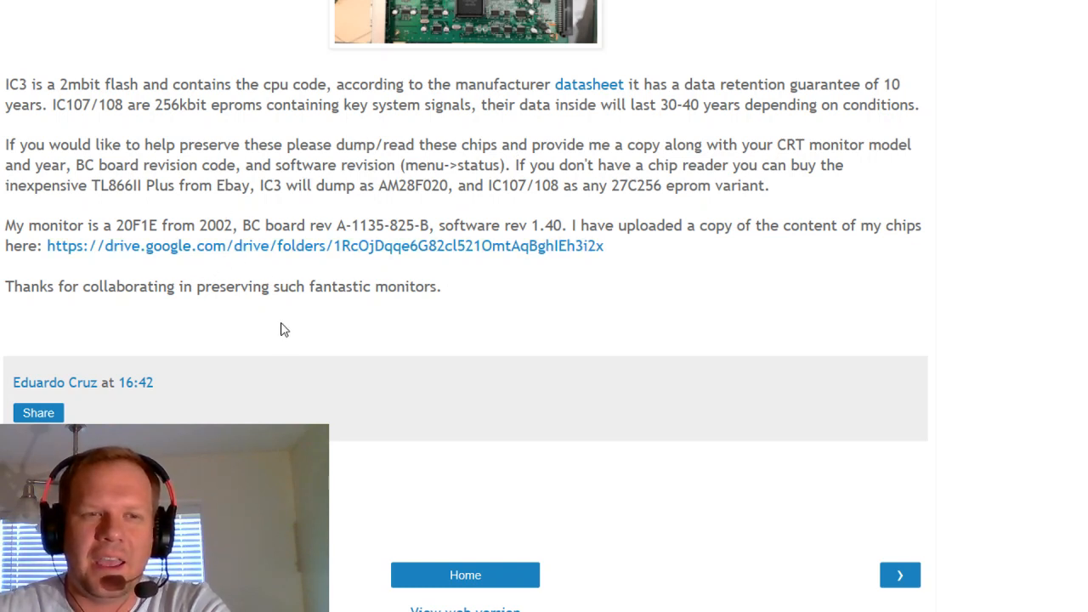
{"action": "scroll", "scroll_direction": "up", "scroll_amount": 3}
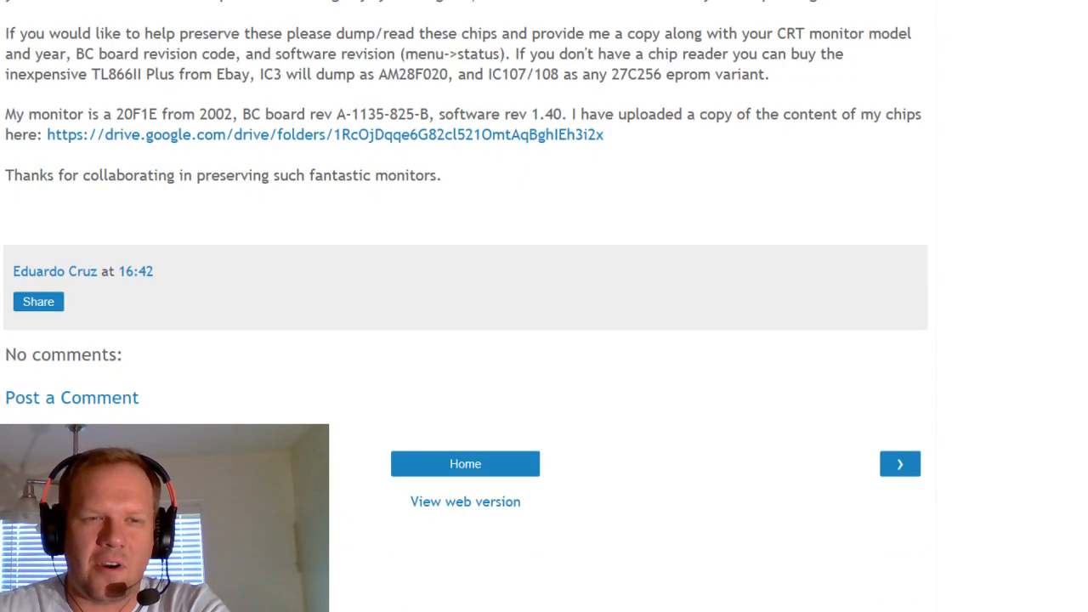
{"action": "scroll", "scroll_direction": "up", "scroll_amount": 3}
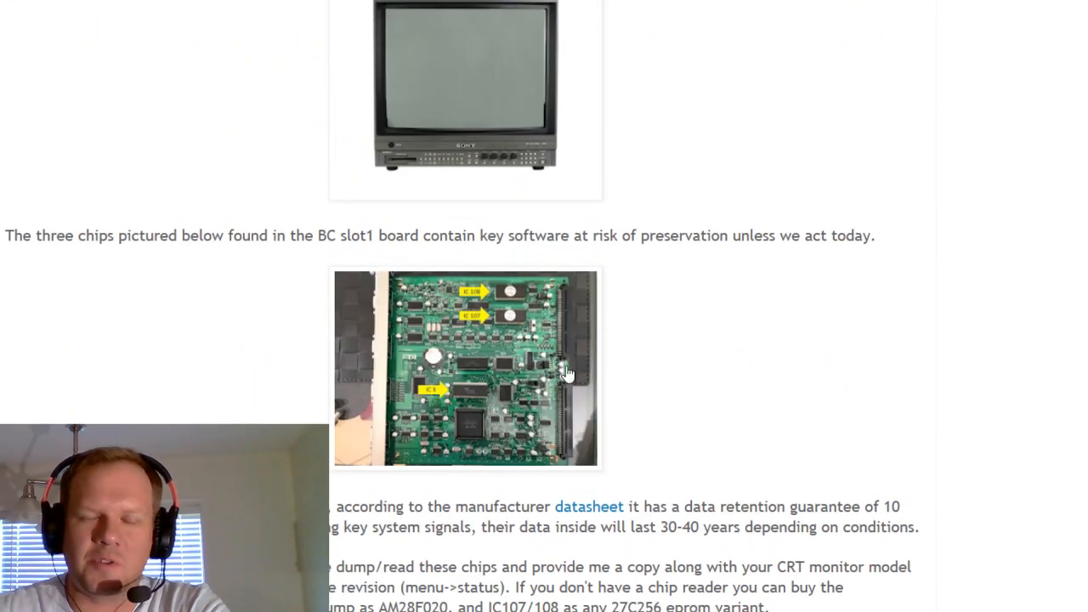
{"action": "mouse_move", "coordinate": [358, 381]}
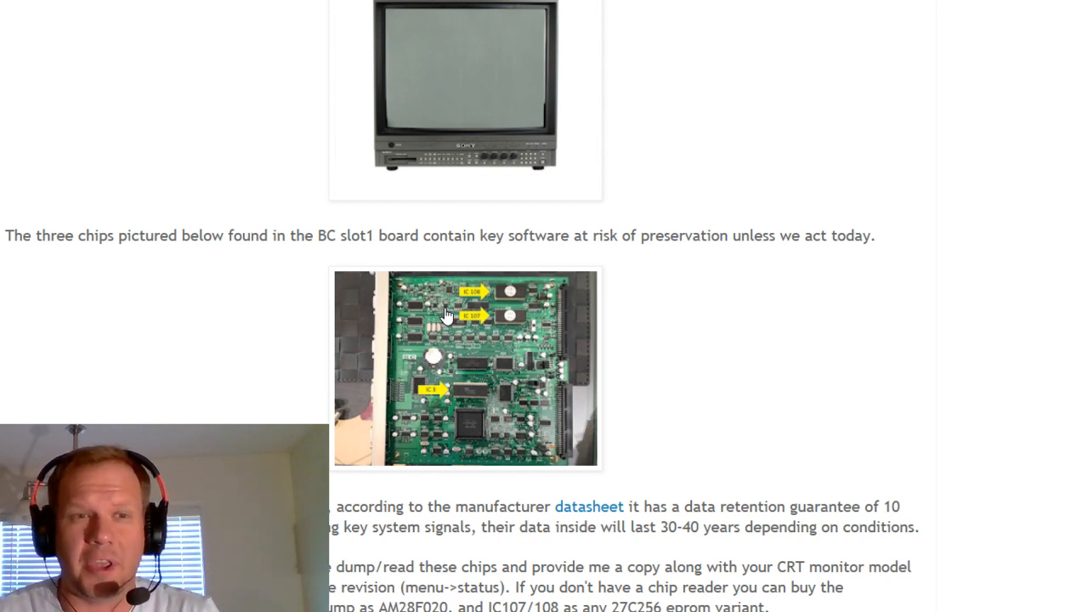
{"action": "mouse_move", "coordinate": [510, 459]}
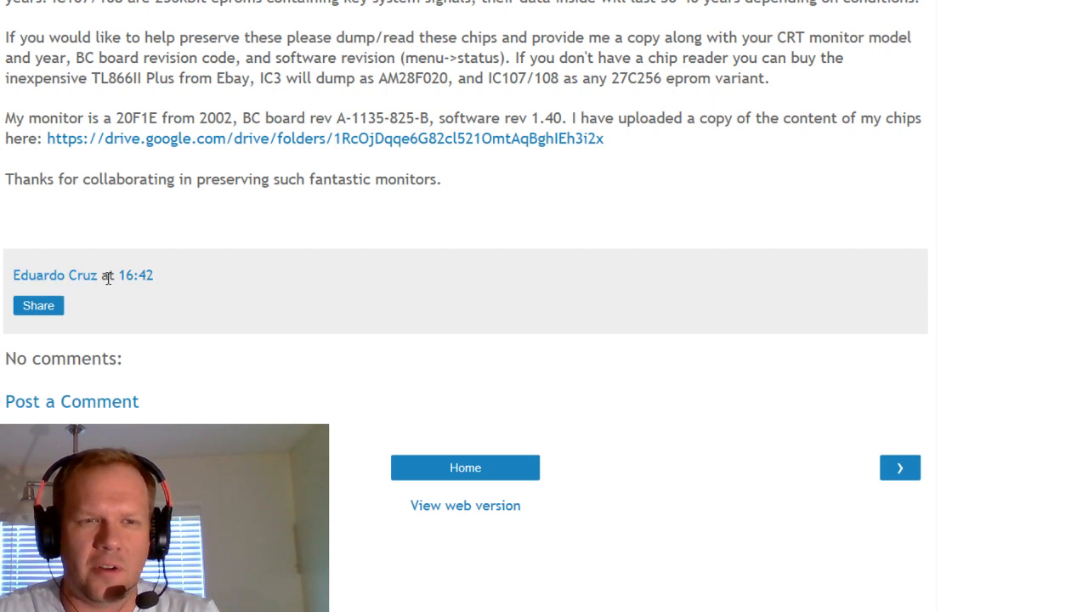
Step: Scroll down toward the post's end and back up to the BC slot1 board chip photo
{"action": "scroll", "scroll_direction": "down", "scroll_amount": 3}
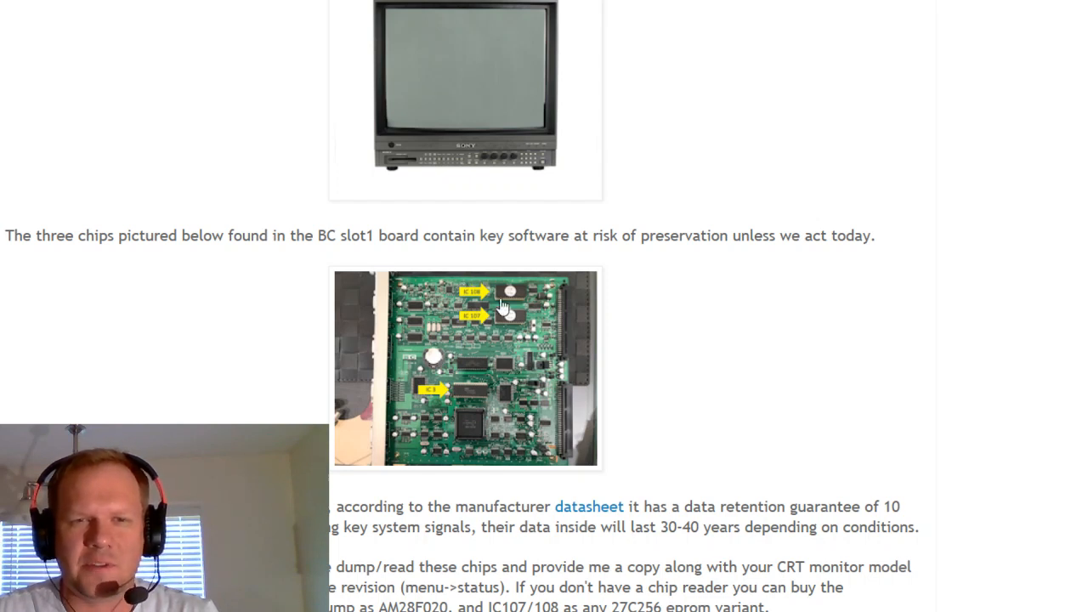
{"action": "mouse_move", "coordinate": [364, 476]}
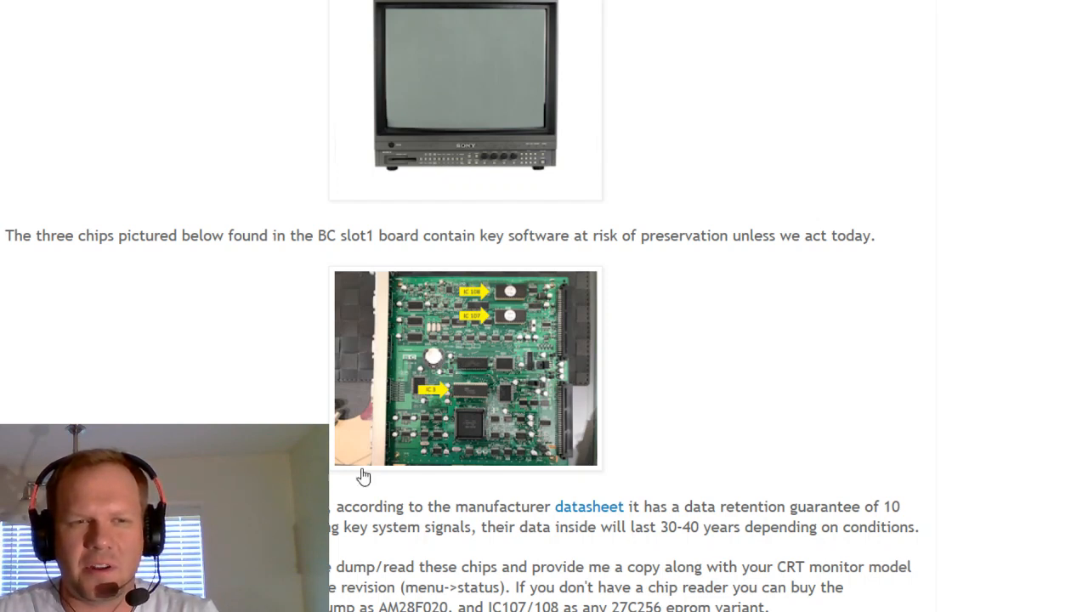
{"action": "mouse_move", "coordinate": [279, 388]}
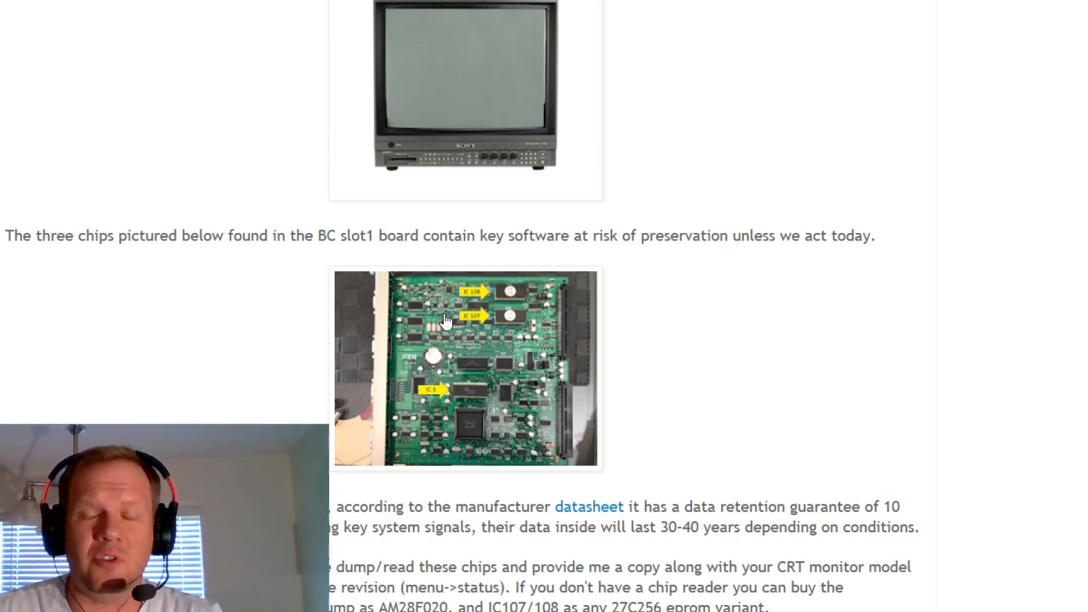
{"action": "scroll", "scroll_direction": "down", "scroll_amount": 3}
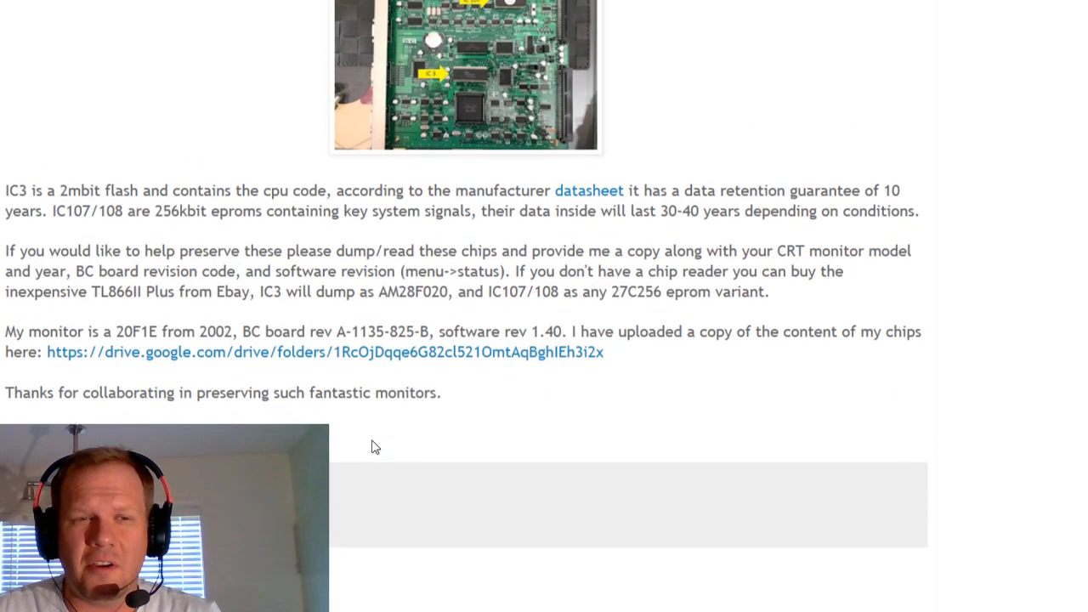
{"action": "scroll", "scroll_direction": "down", "scroll_amount": 3}
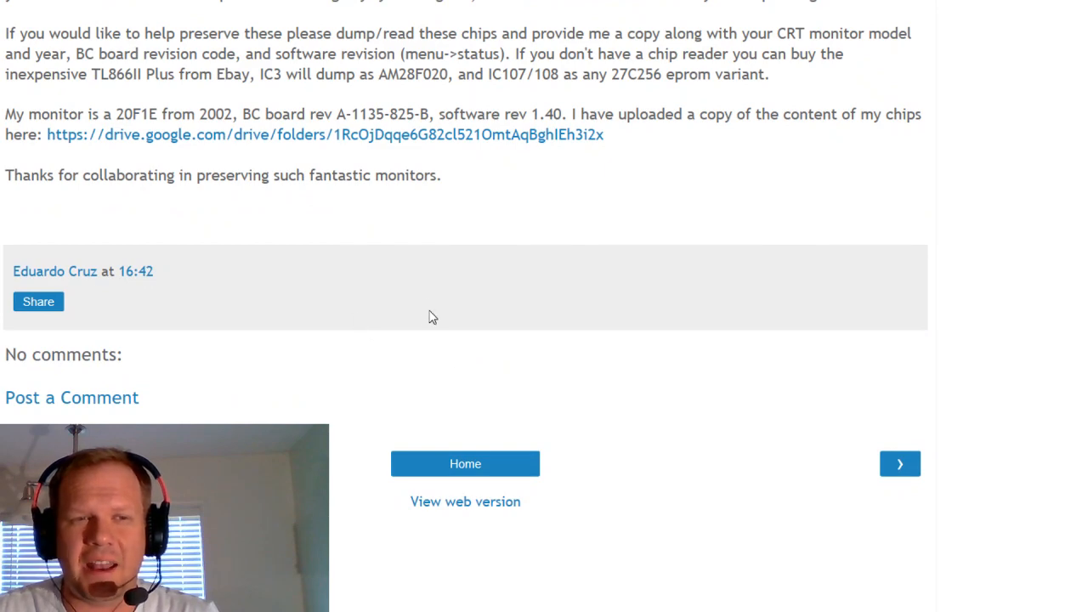
{"action": "scroll", "scroll_direction": "up", "scroll_amount": 3}
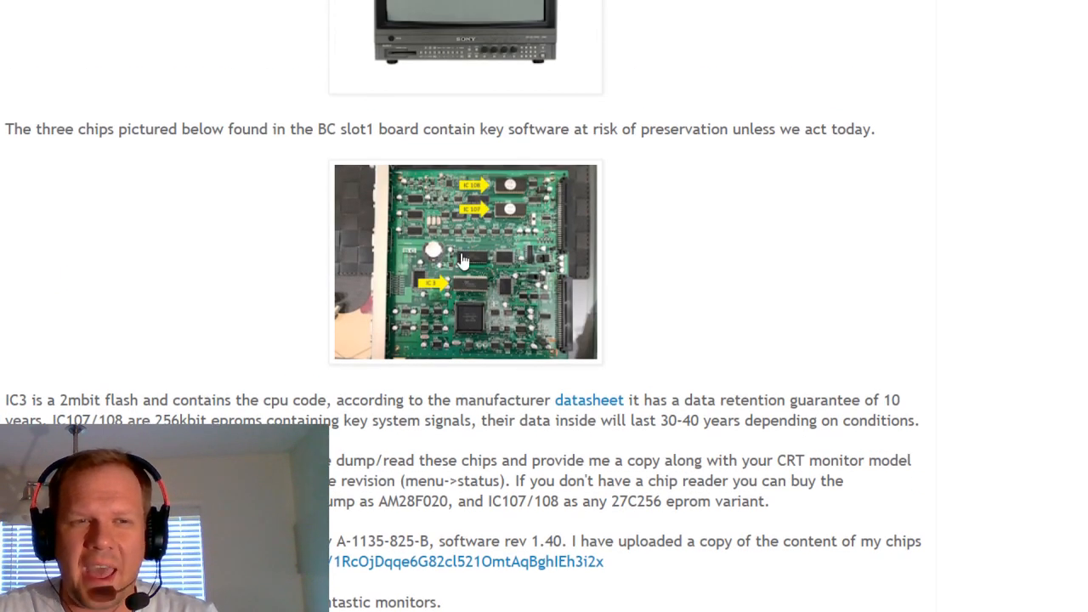
{"action": "mouse_move", "coordinate": [476, 298]}
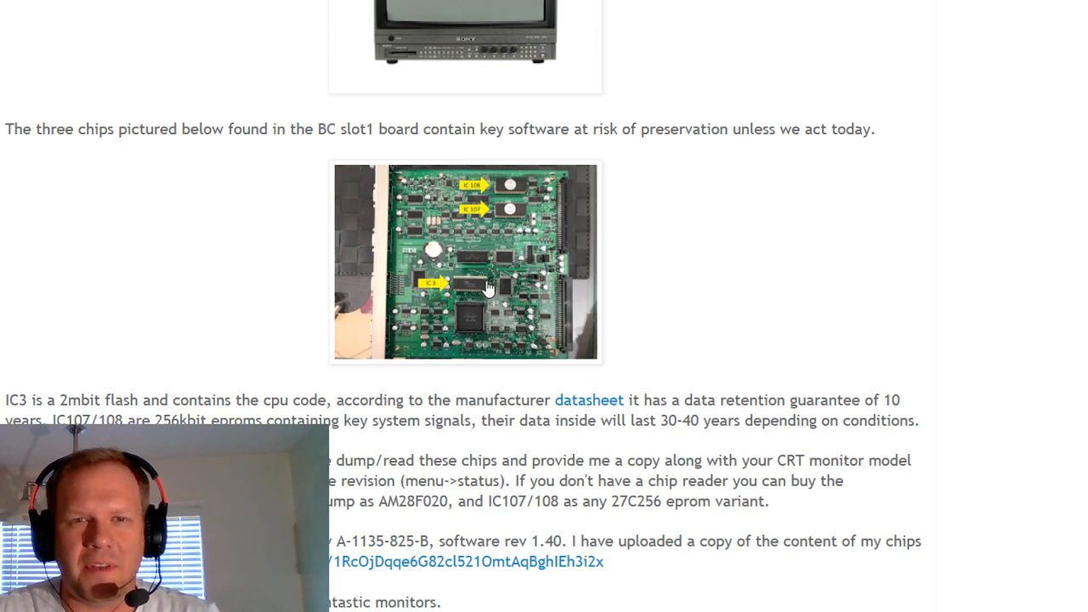
{"action": "mouse_move", "coordinate": [501, 236]}
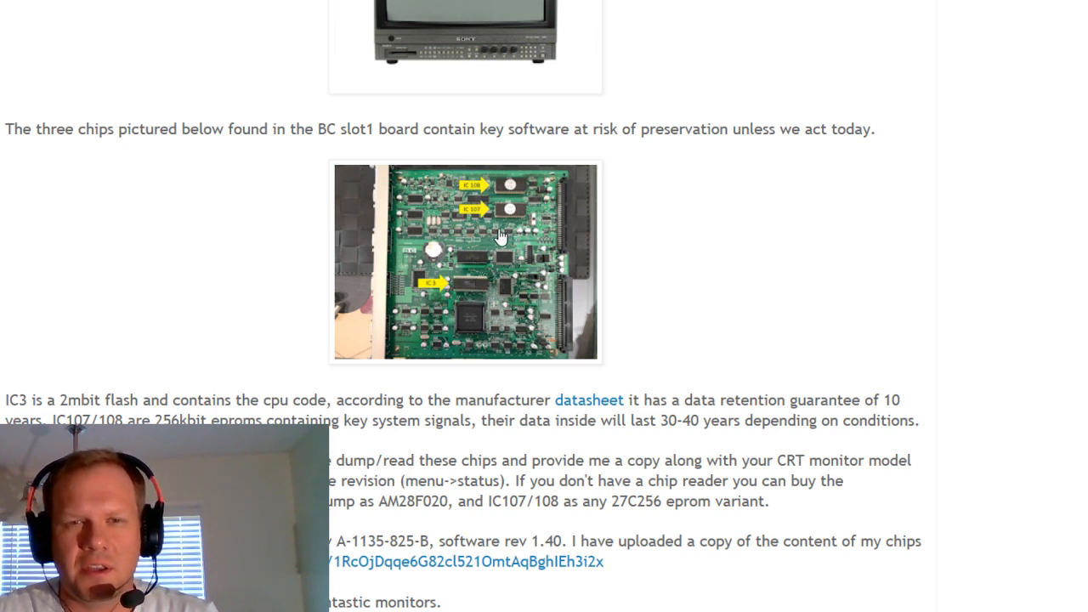
{"action": "mouse_move", "coordinate": [300, 204]}
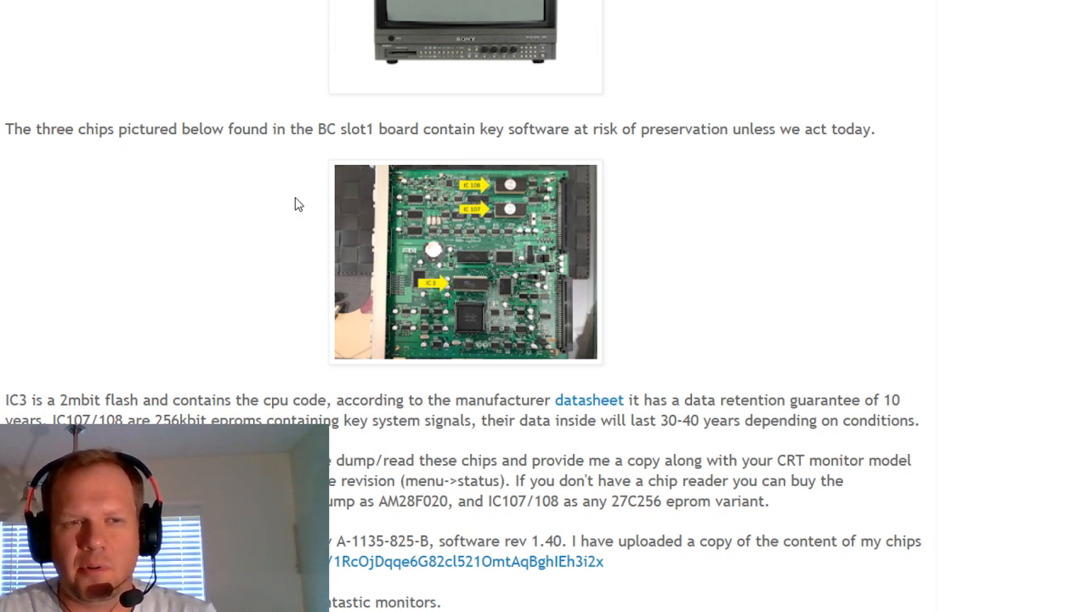
{"action": "mouse_move", "coordinate": [234, 187]}
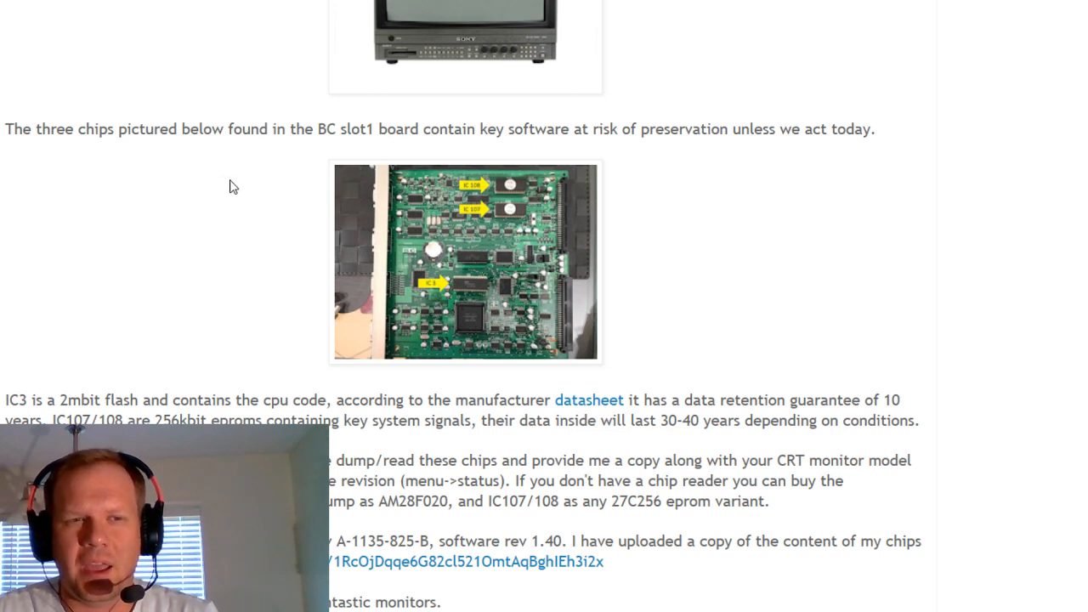
{"action": "mouse_move", "coordinate": [282, 157]}
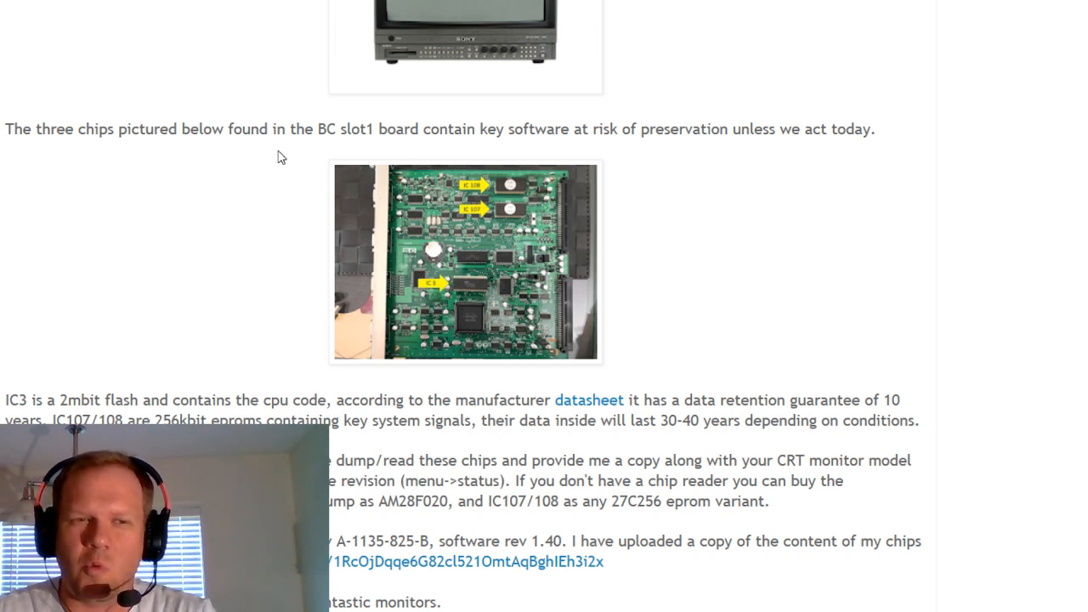
{"action": "mouse_move", "coordinate": [357, 201]}
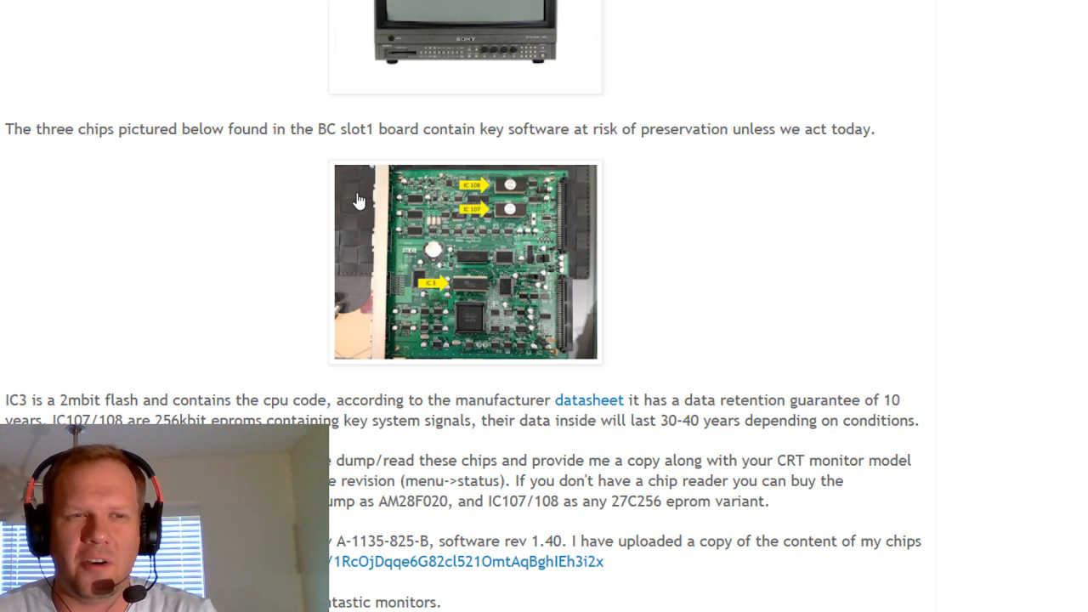
{"action": "mouse_move", "coordinate": [473, 309]}
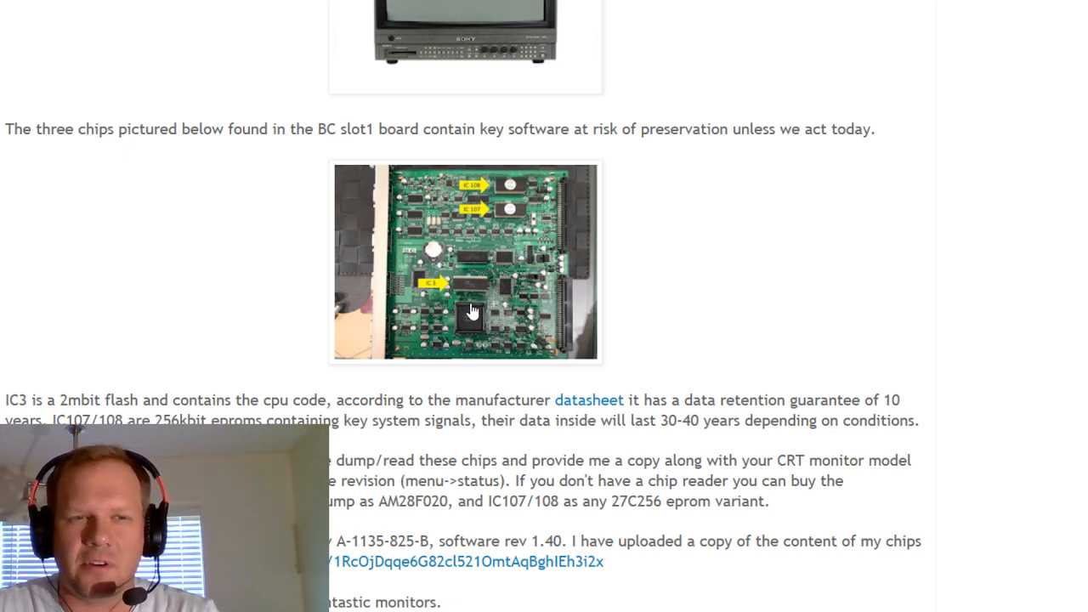
{"action": "mouse_move", "coordinate": [435, 316]}
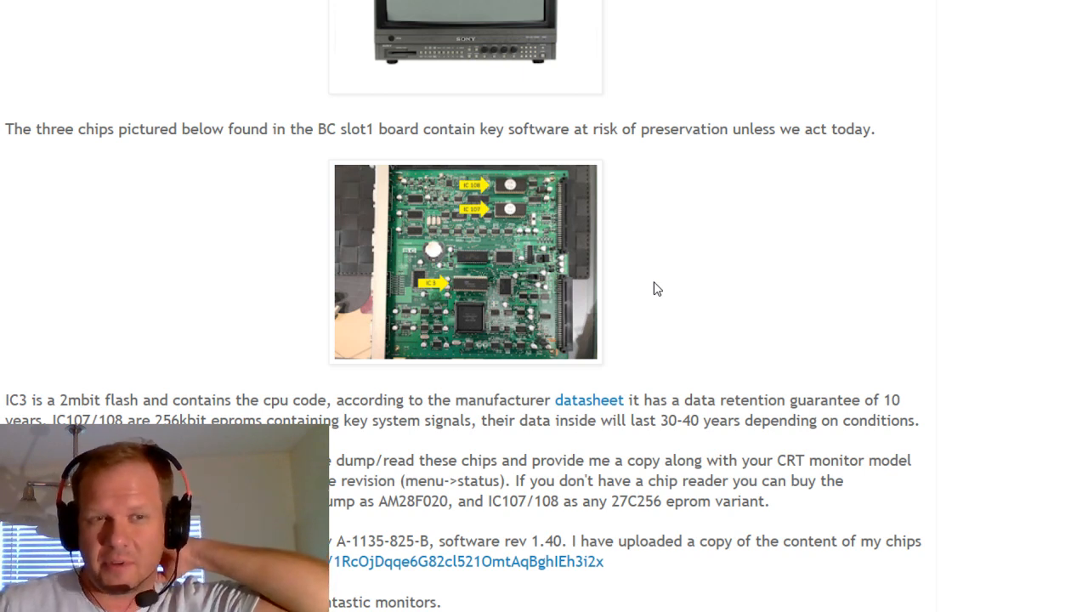
{"action": "mouse_move", "coordinate": [309, 240]}
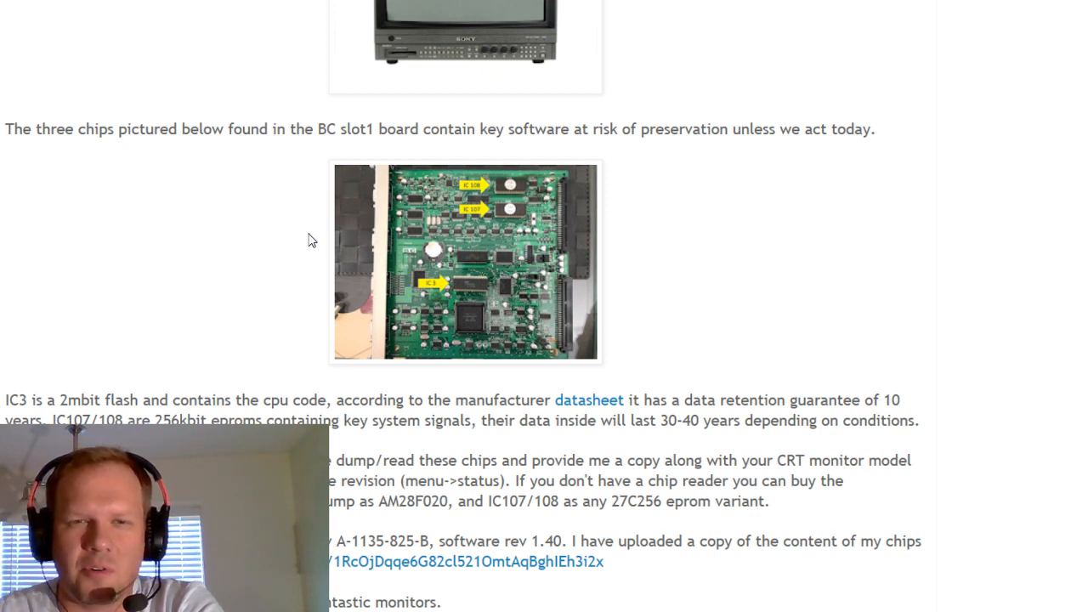
Step: Scroll down to the author line and the empty comments section at the post's end
{"action": "scroll", "scroll_direction": "down", "scroll_amount": 3}
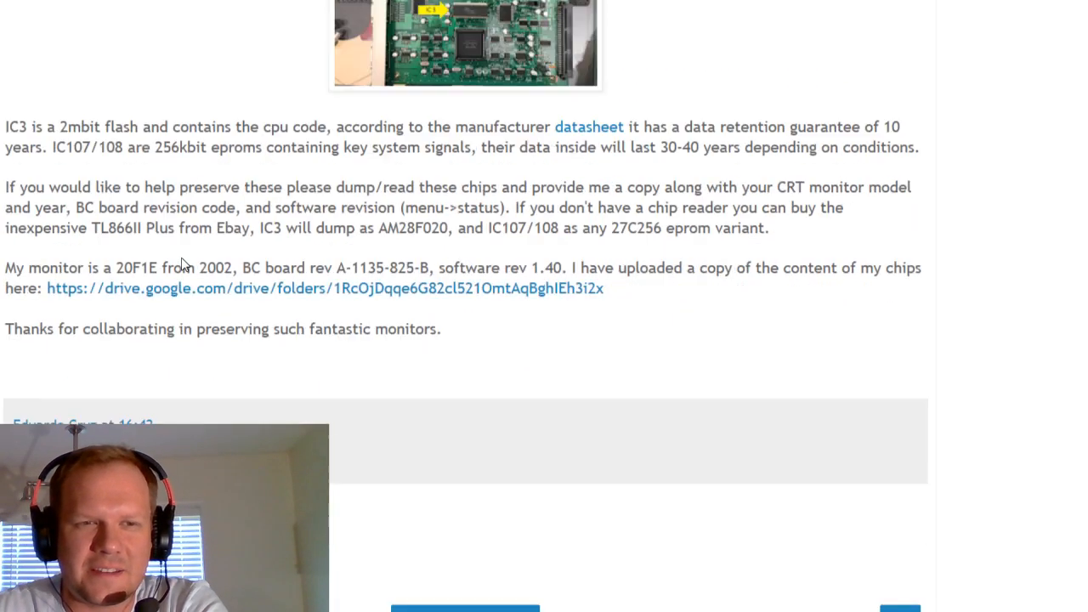
{"action": "scroll", "scroll_direction": "down", "scroll_amount": 3}
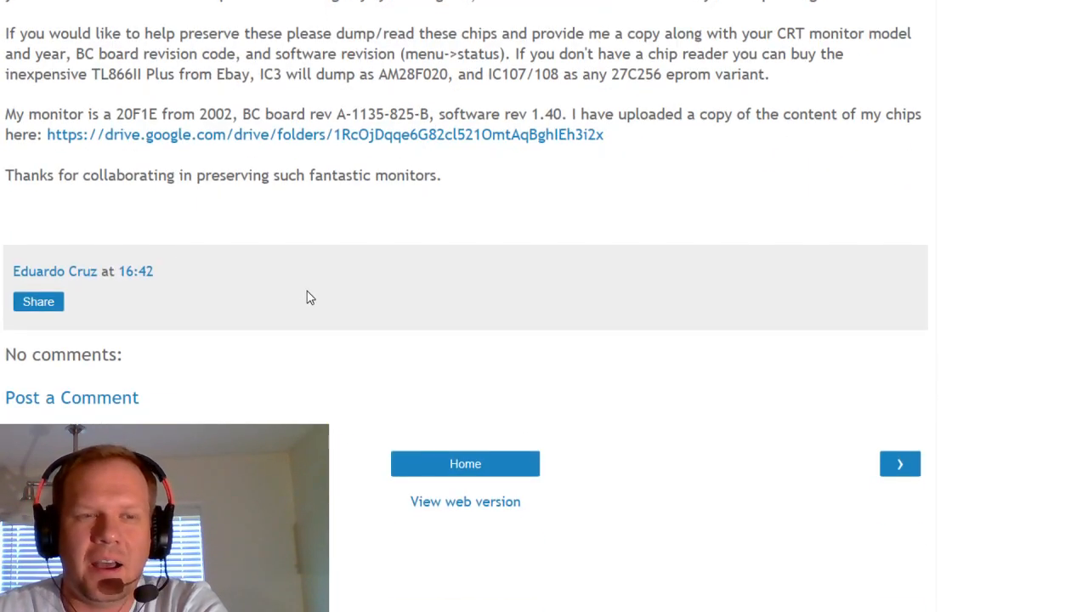
{"action": "mouse_move", "coordinate": [403, 247]}
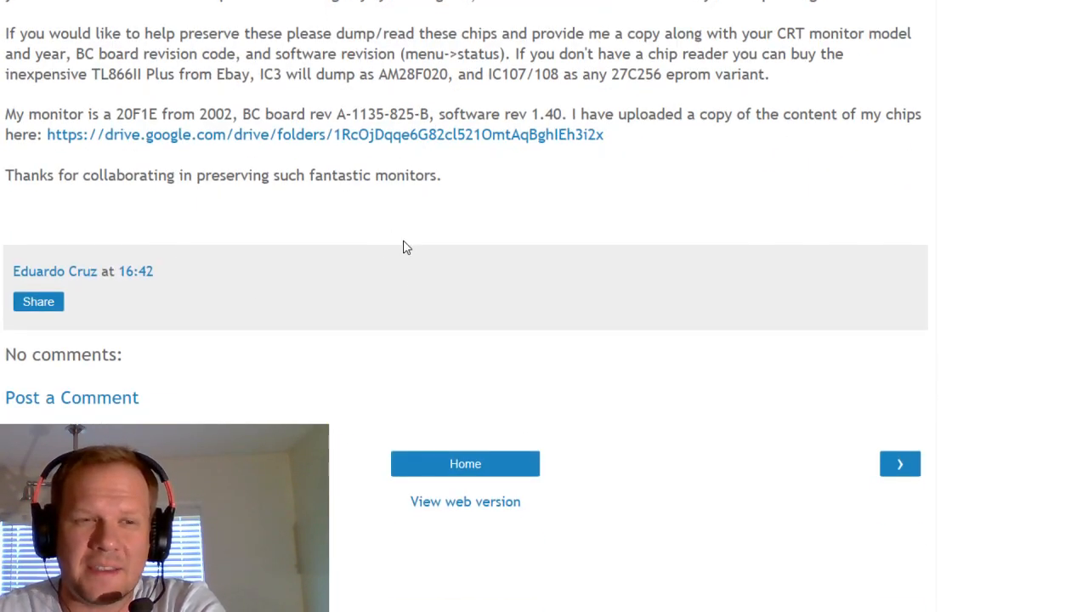
{"action": "mouse_move", "coordinate": [174, 272]}
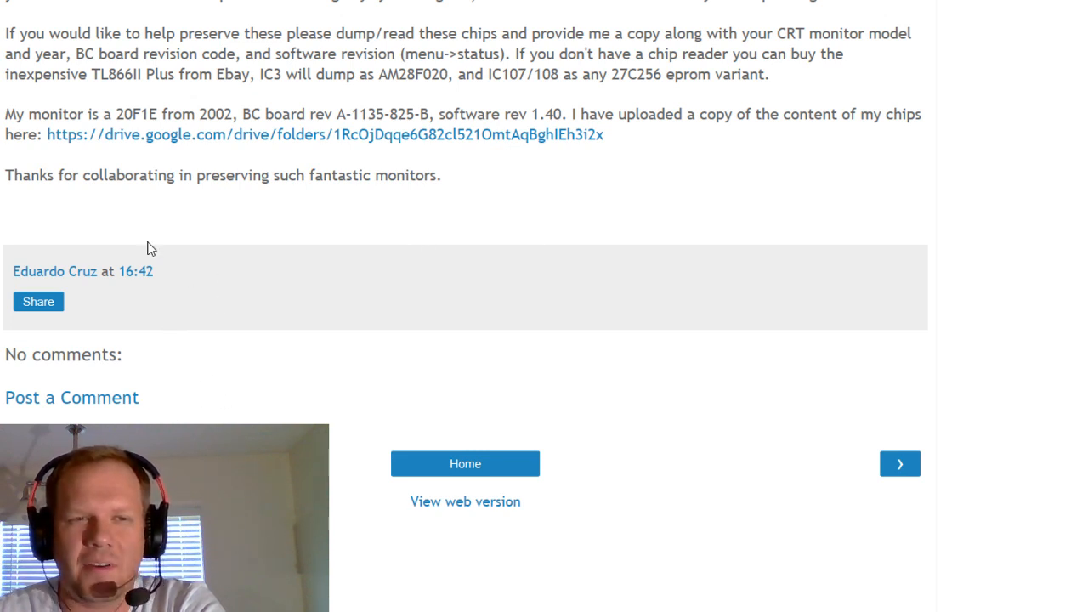
{"action": "mouse_move", "coordinate": [72, 286]}
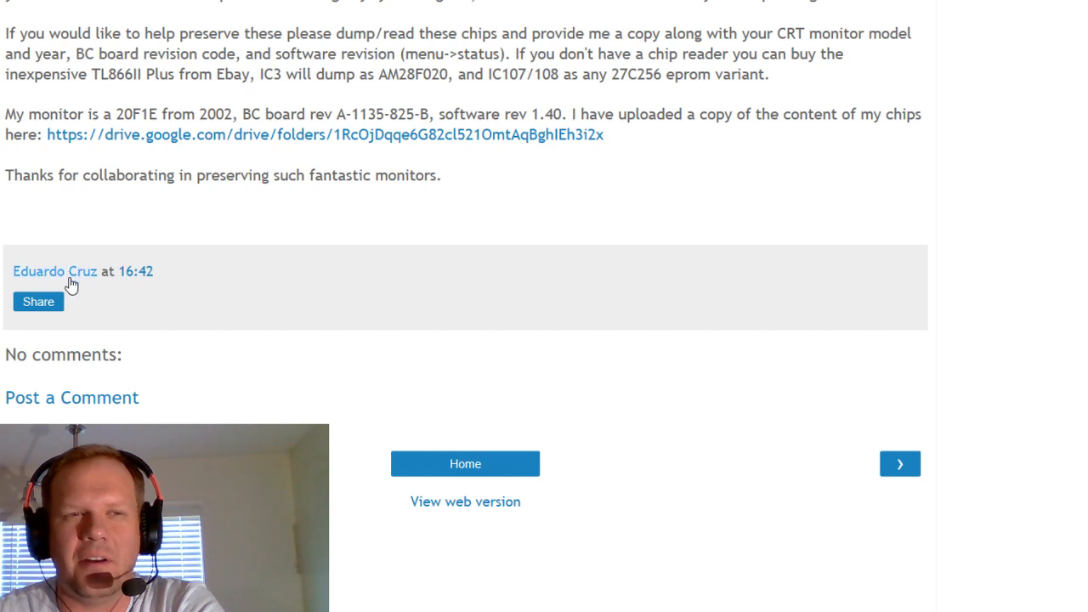
{"action": "mouse_move", "coordinate": [279, 330]}
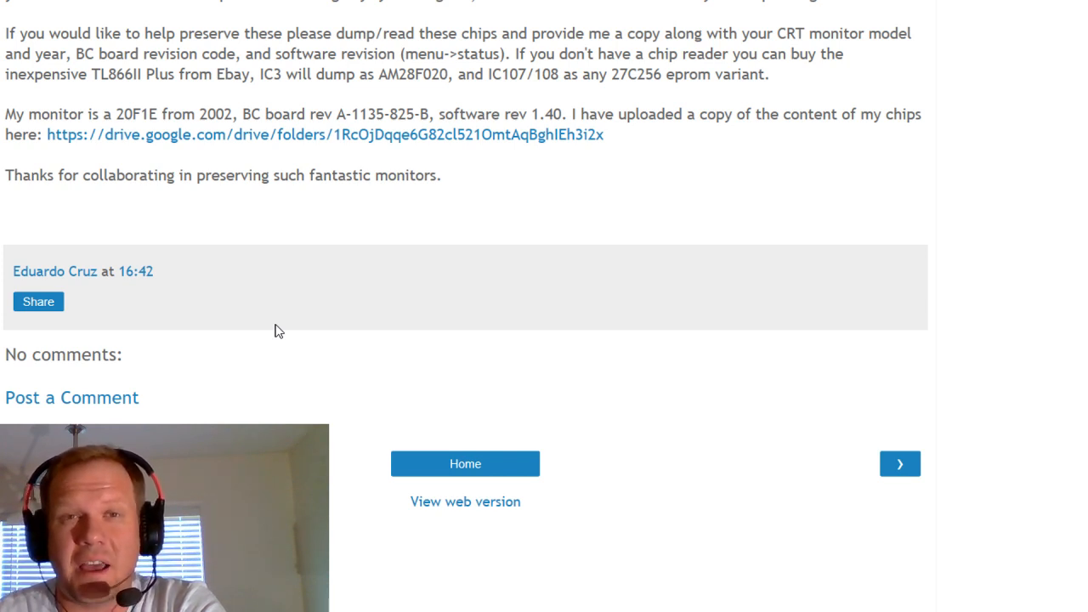
{"action": "mouse_move", "coordinate": [14, 245]}
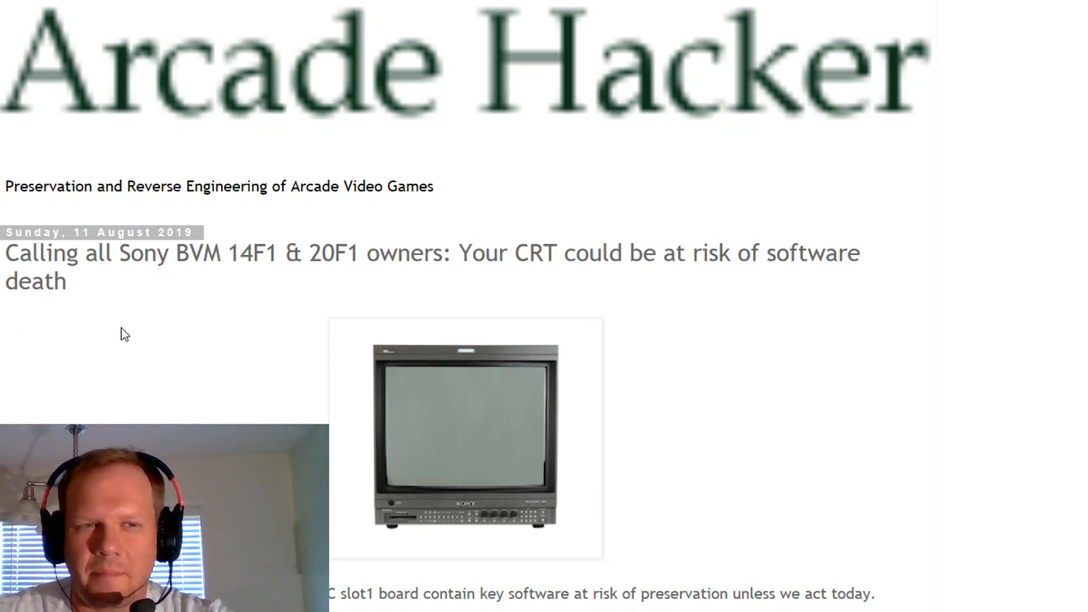
{"action": "mouse_move", "coordinate": [239, 296]}
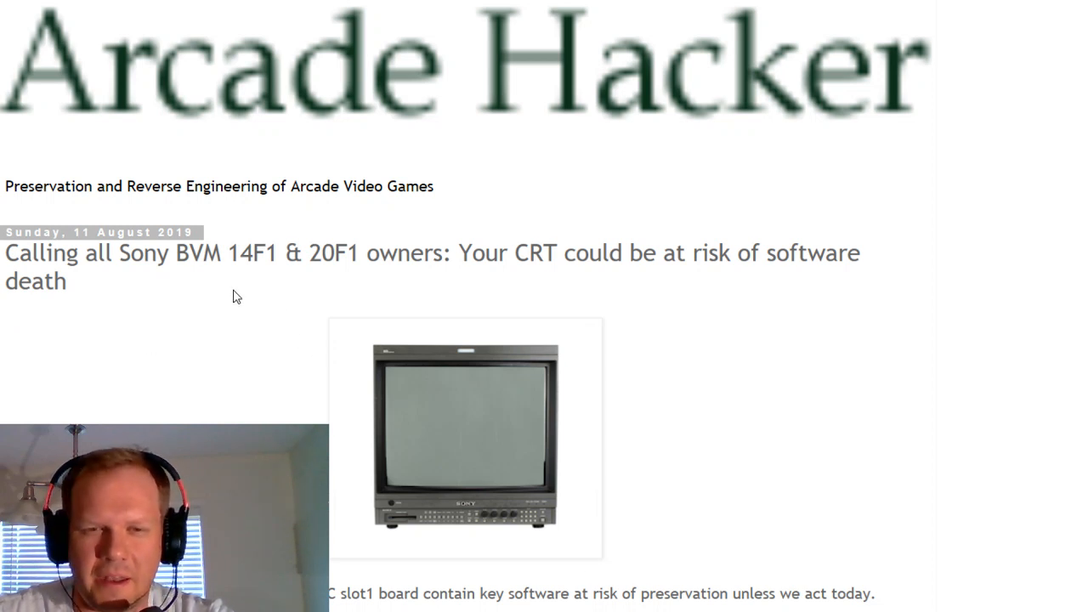
{"action": "mouse_move", "coordinate": [389, 308]}
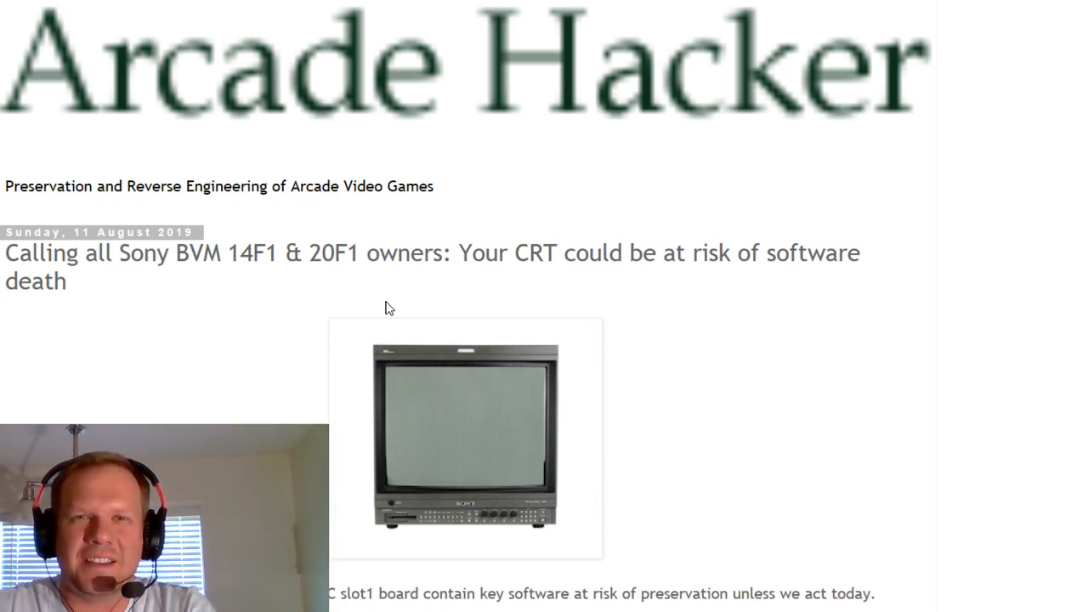